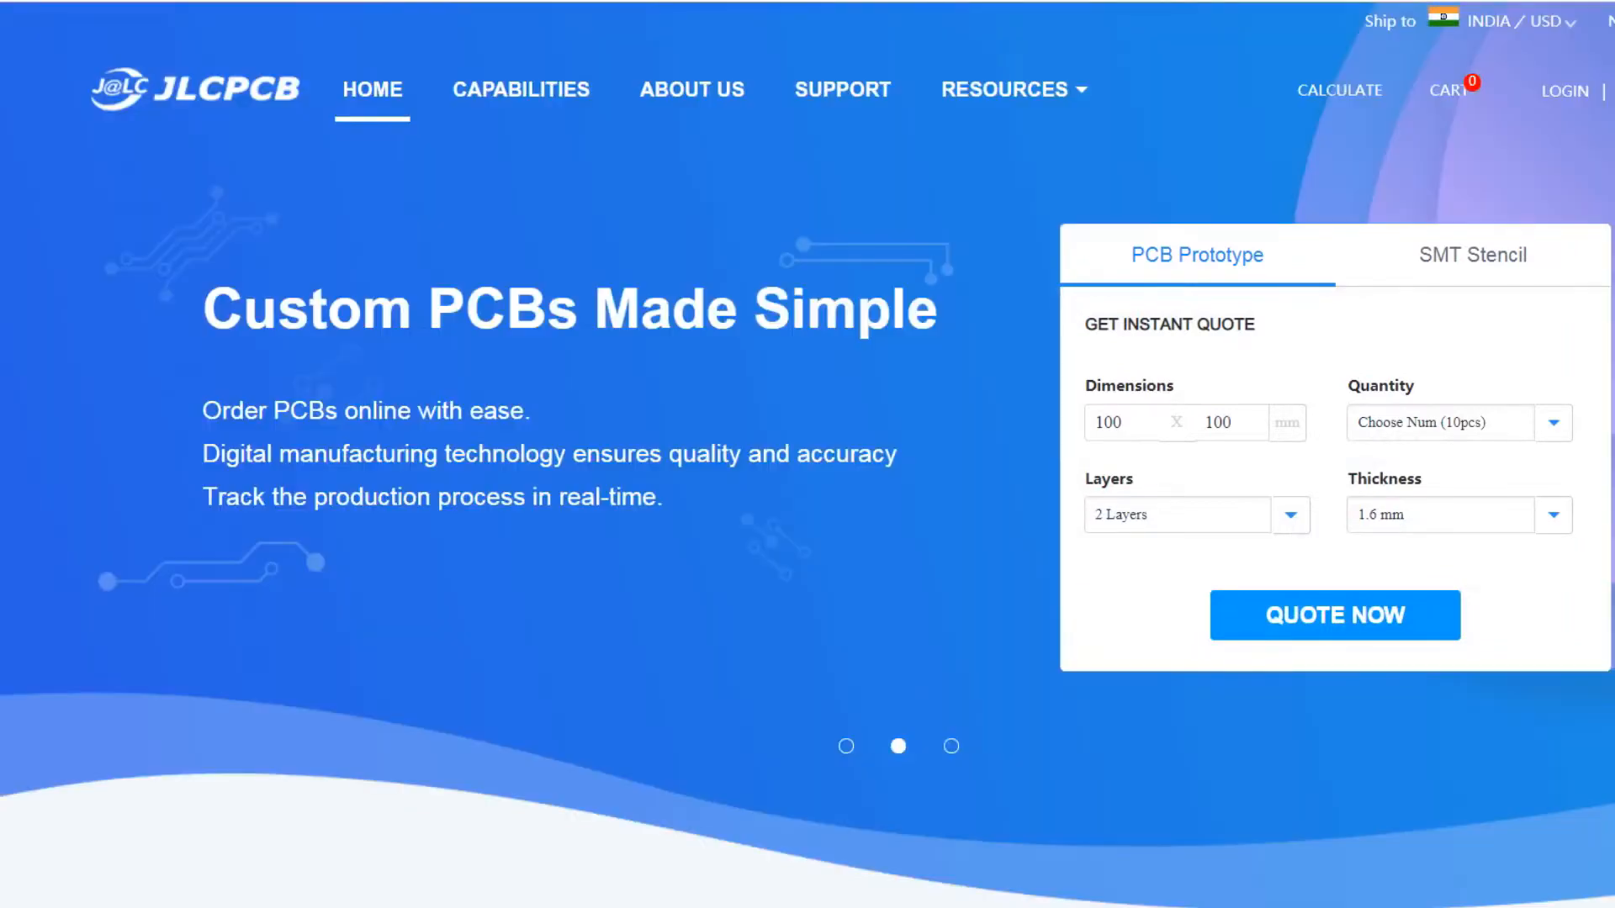
{"action": "mouse_move", "coordinate": [846, 770]}
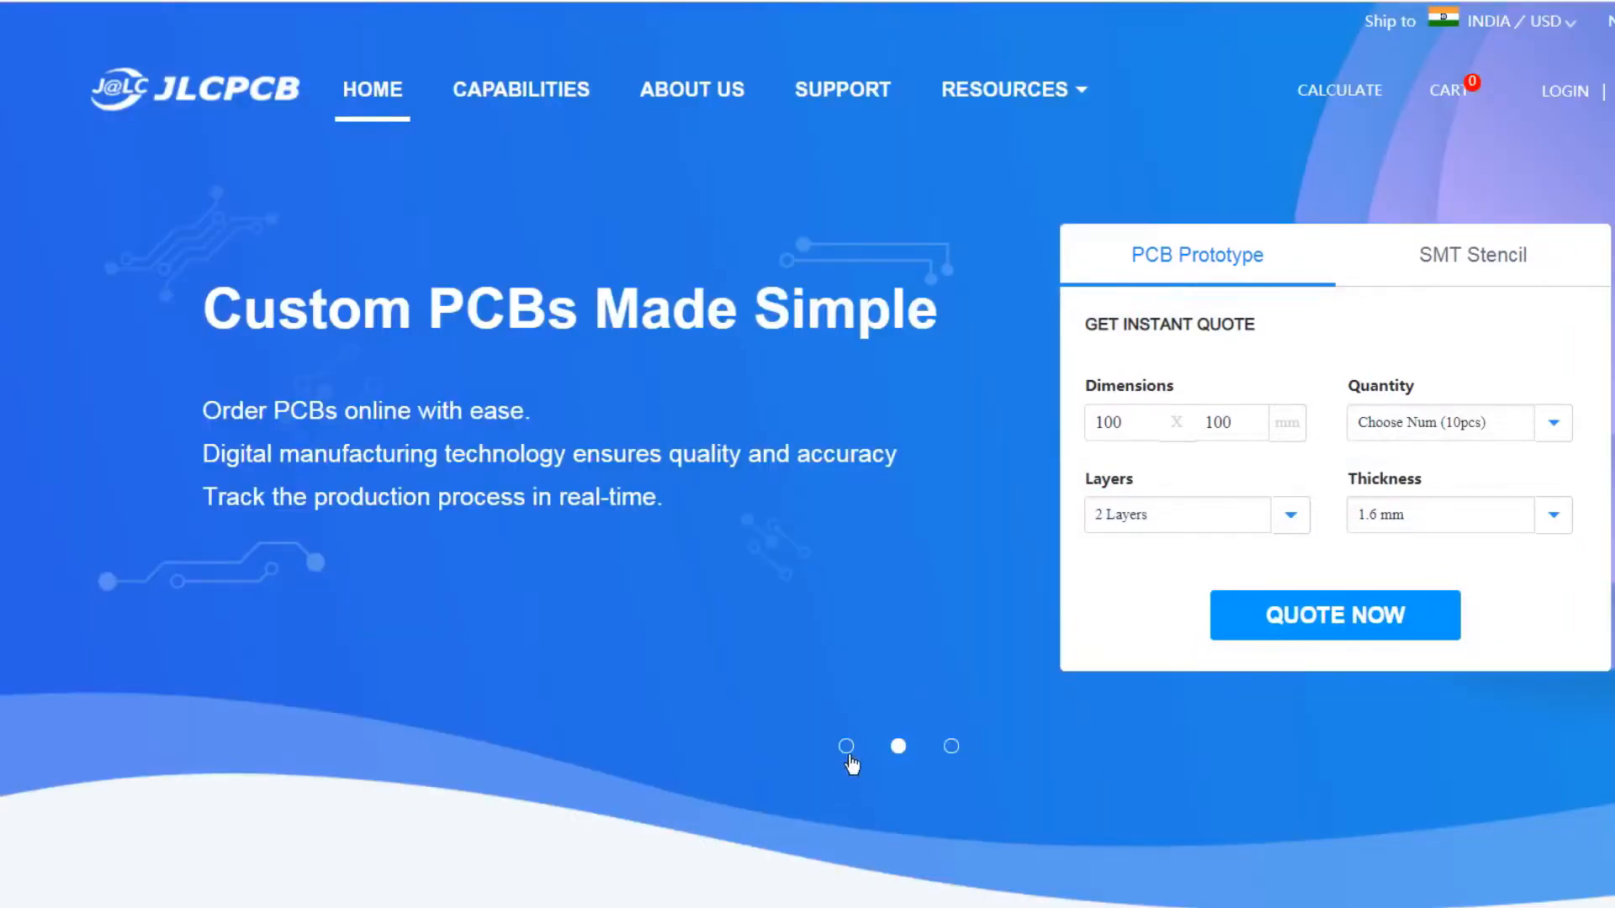
- Load the IRremote IRrecvDemo example and place the cursor in its editor
{"action": "scroll", "scroll_direction": "down", "scroll_amount": 3}
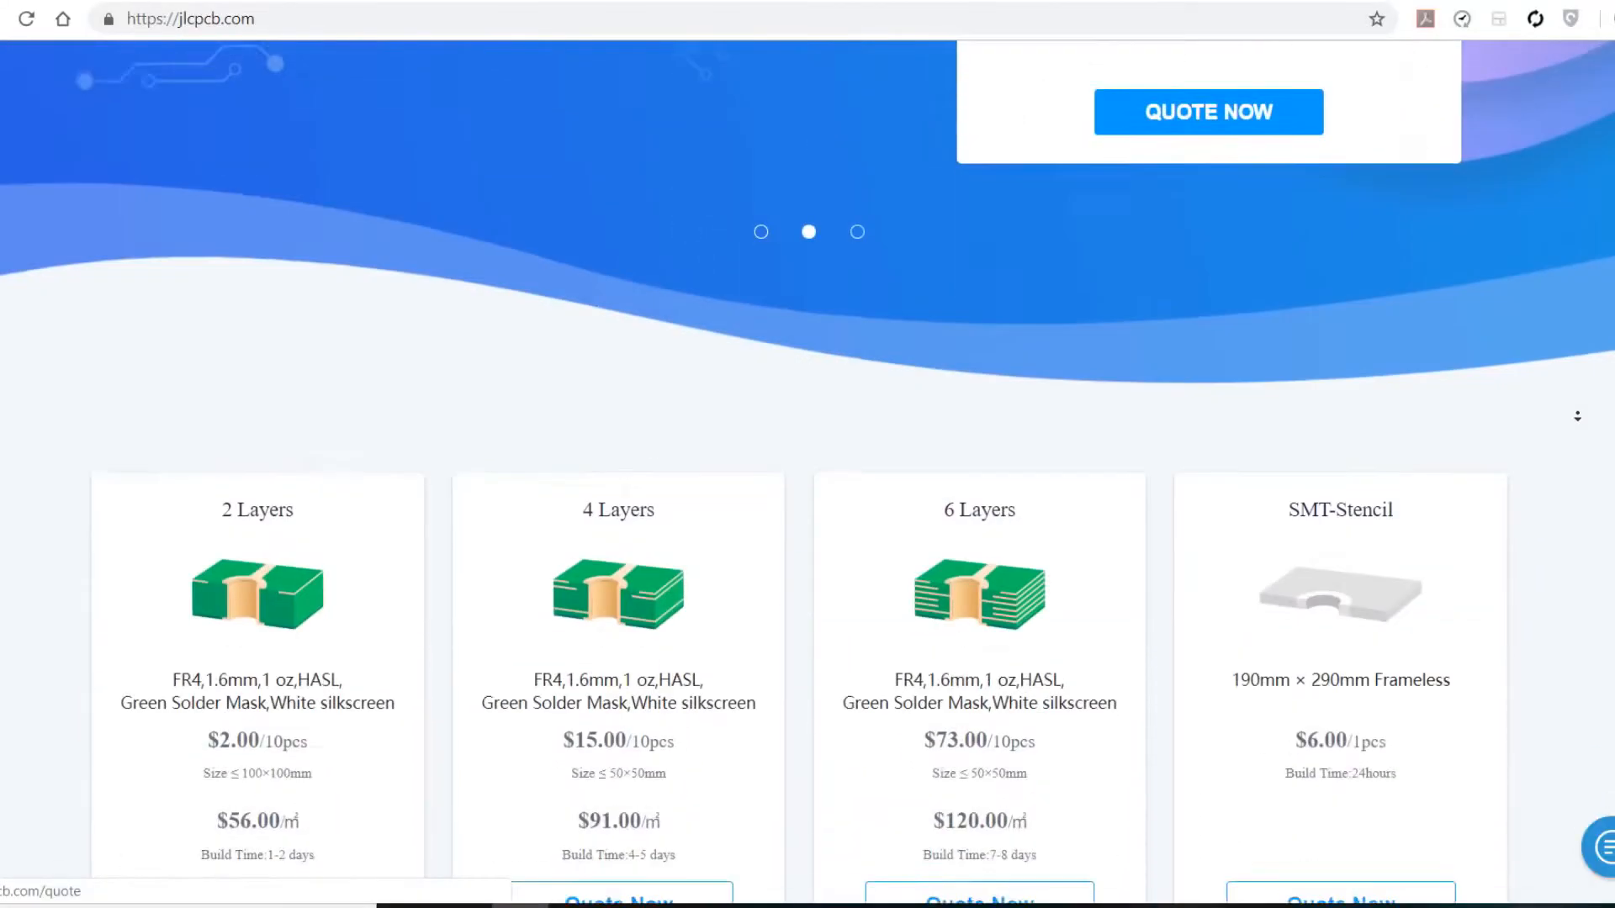
{"action": "scroll", "scroll_direction": "down", "scroll_amount": 3}
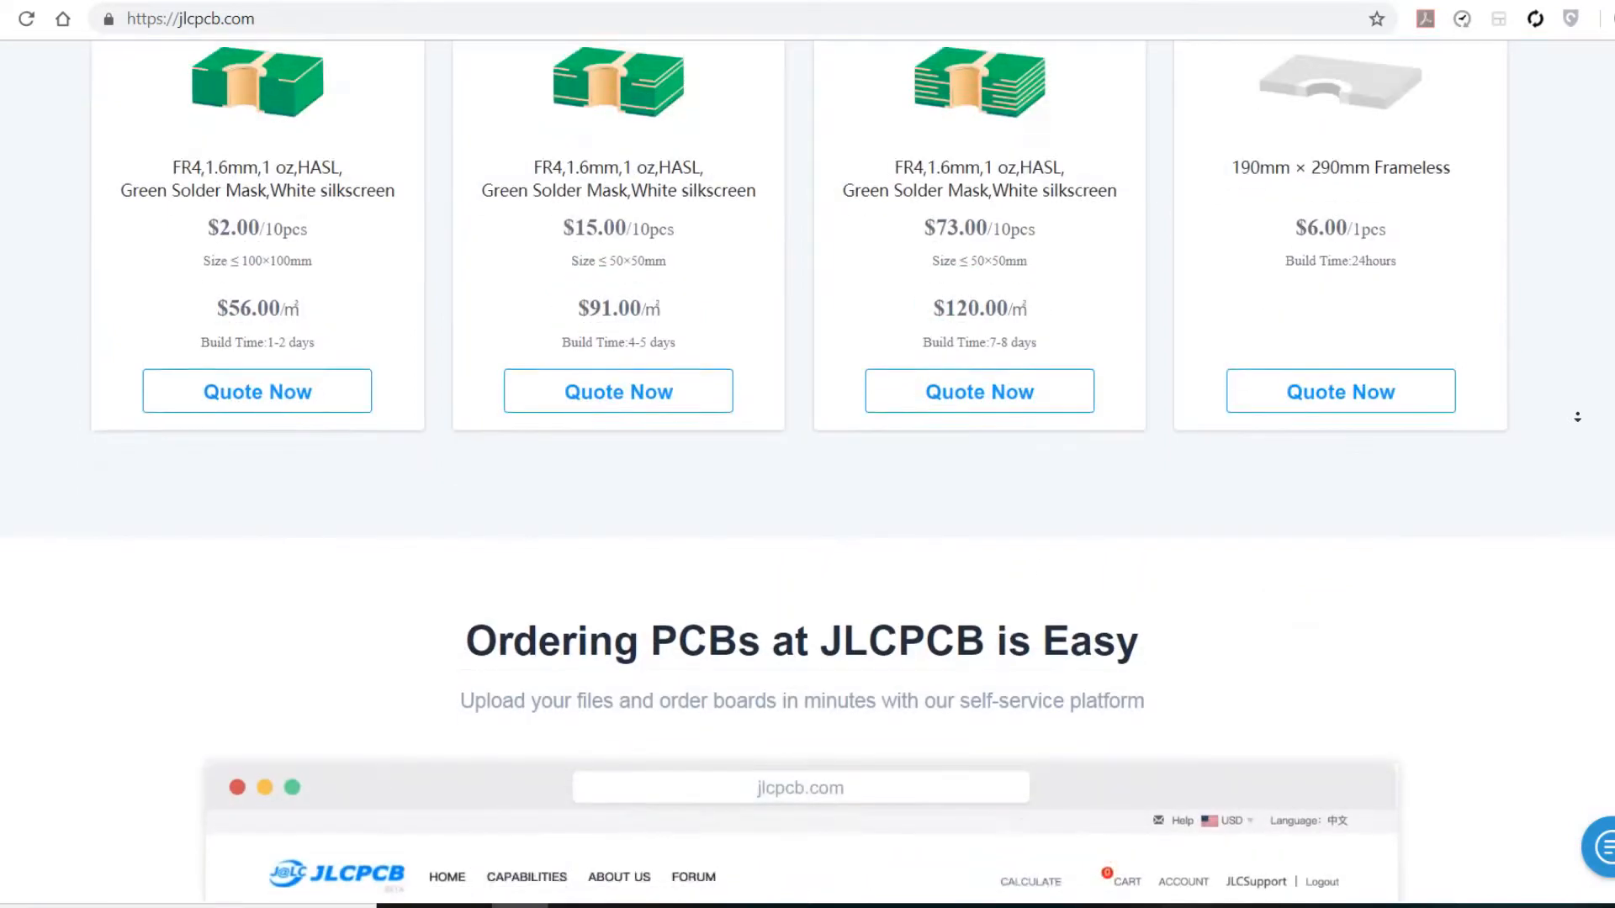
{"action": "scroll", "scroll_direction": "down", "scroll_amount": 3}
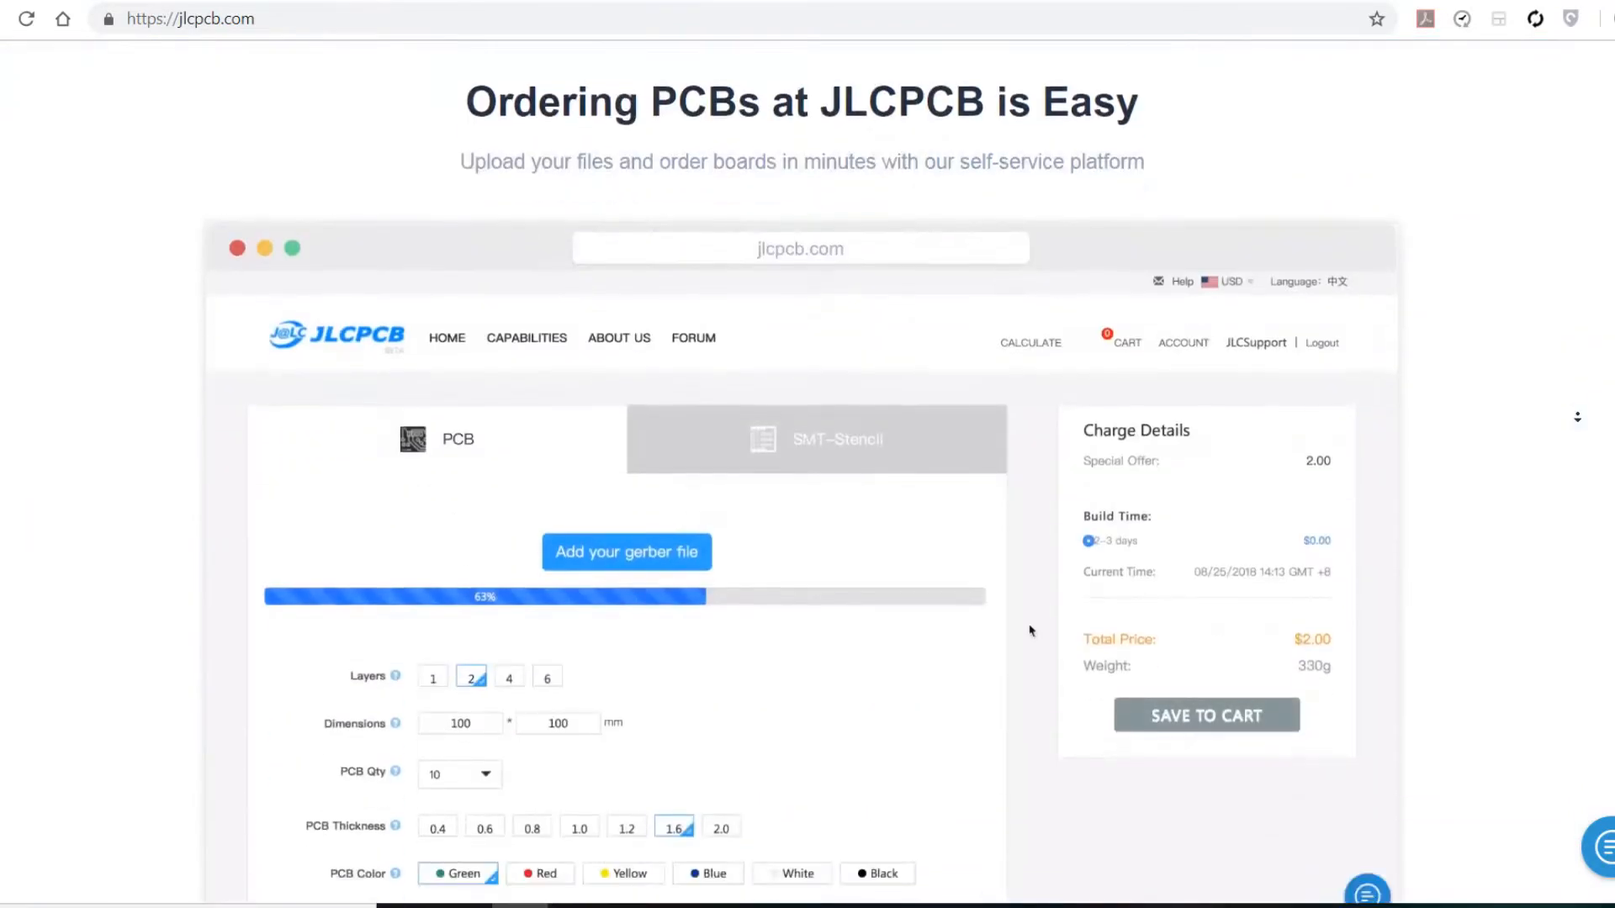
{"action": "scroll", "scroll_direction": "down", "scroll_amount": 3}
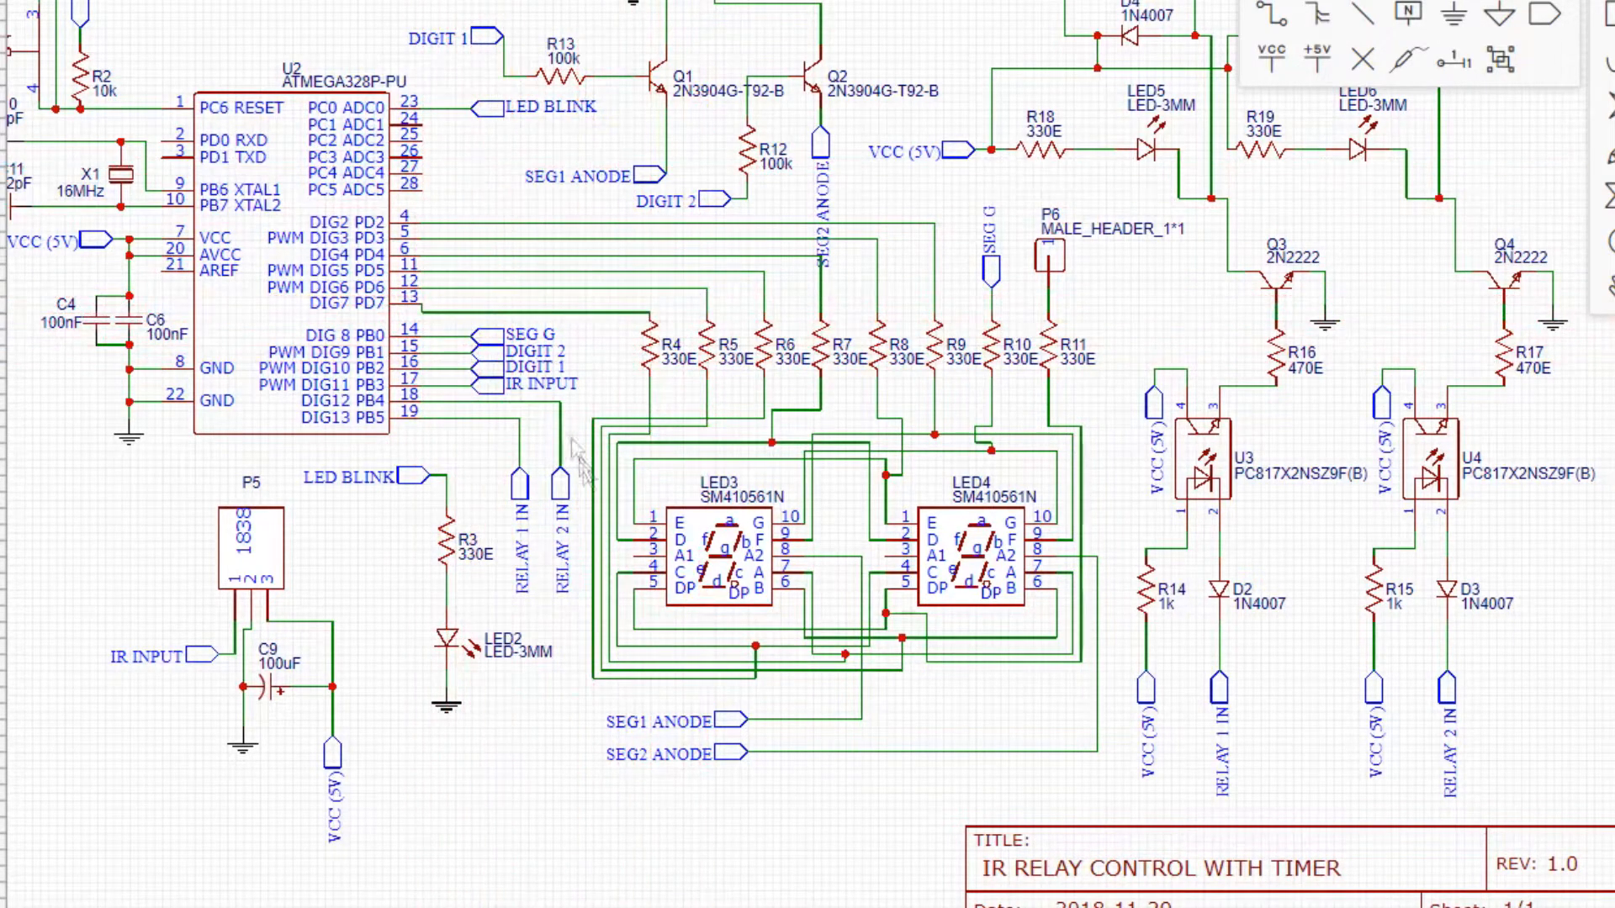
{"action": "mouse_move", "coordinate": [244, 724]}
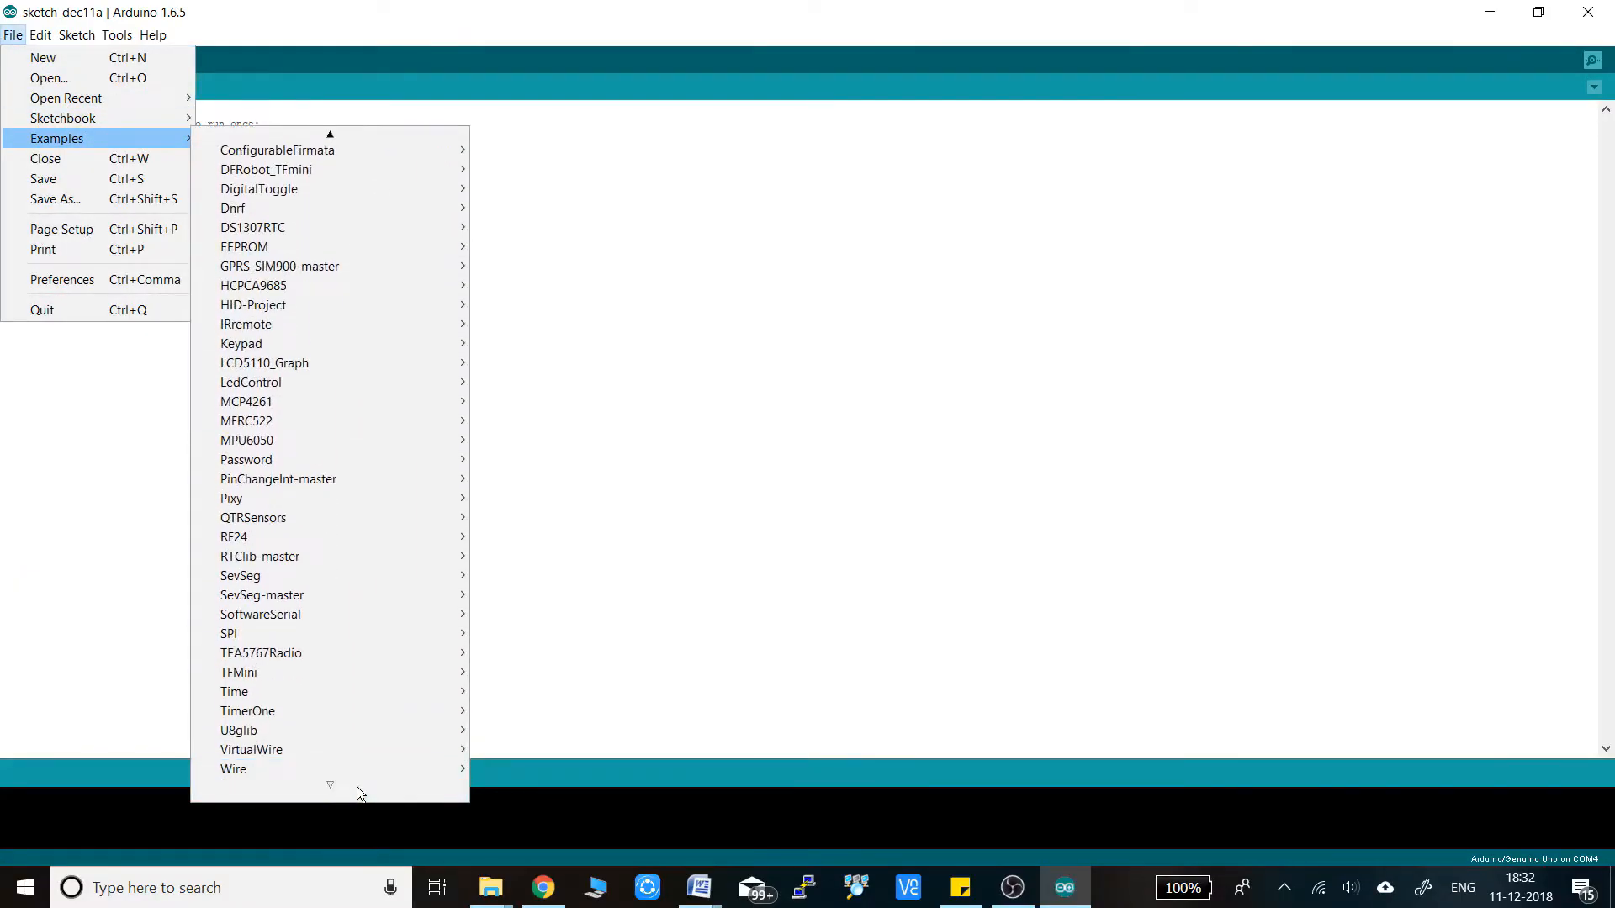
{"action": "left_click", "coordinate": [246, 324]}
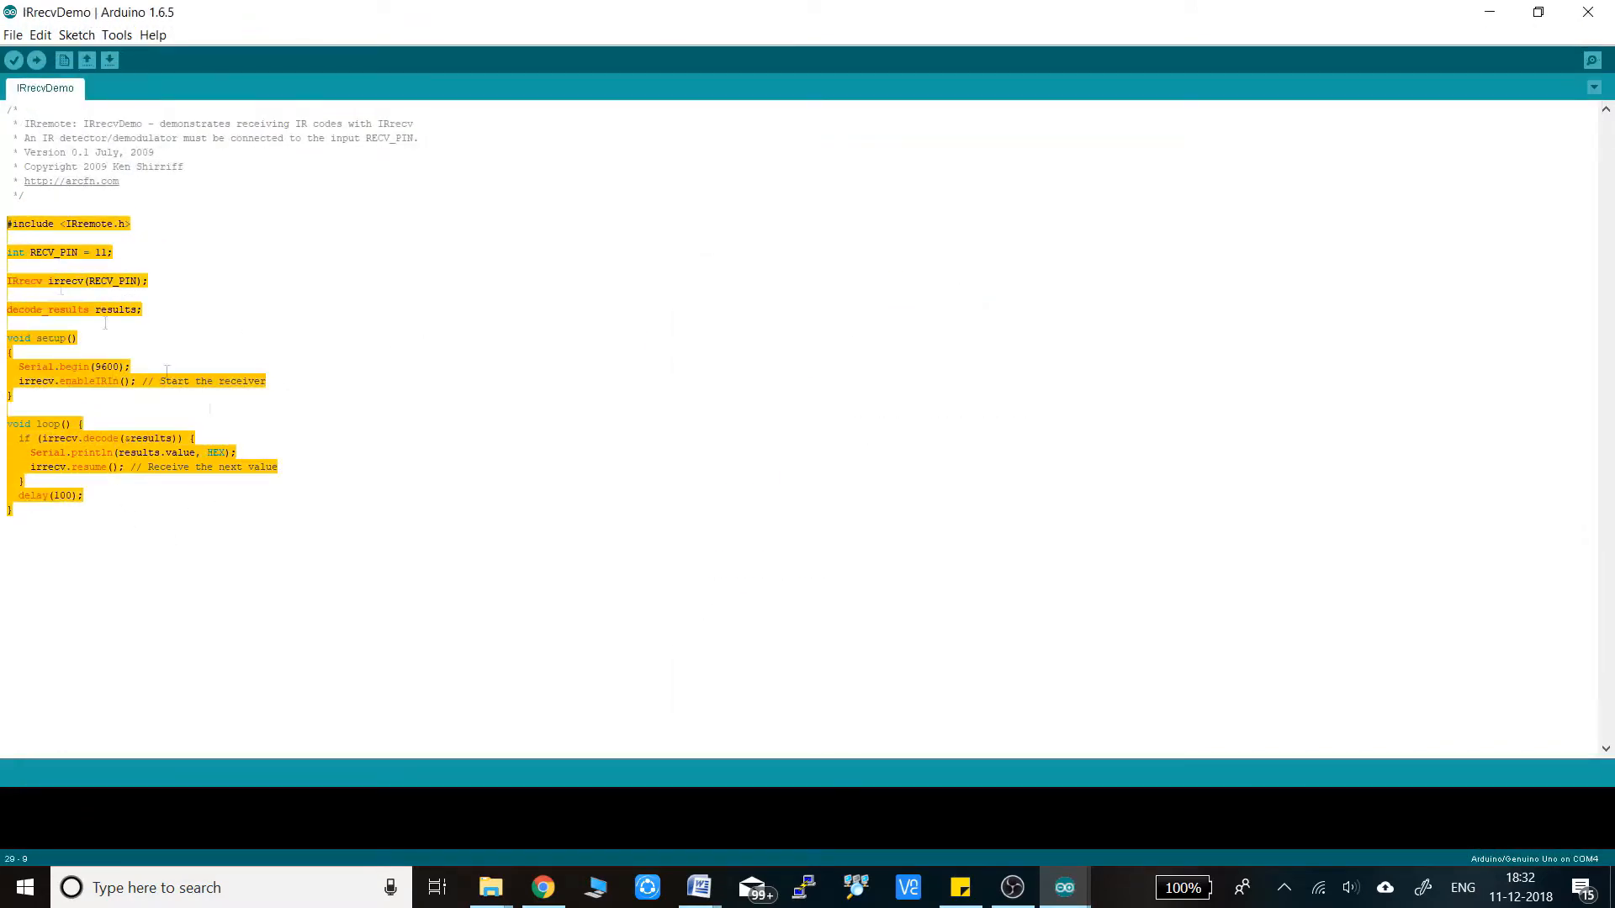
{"action": "left_click", "coordinate": [698, 888]}
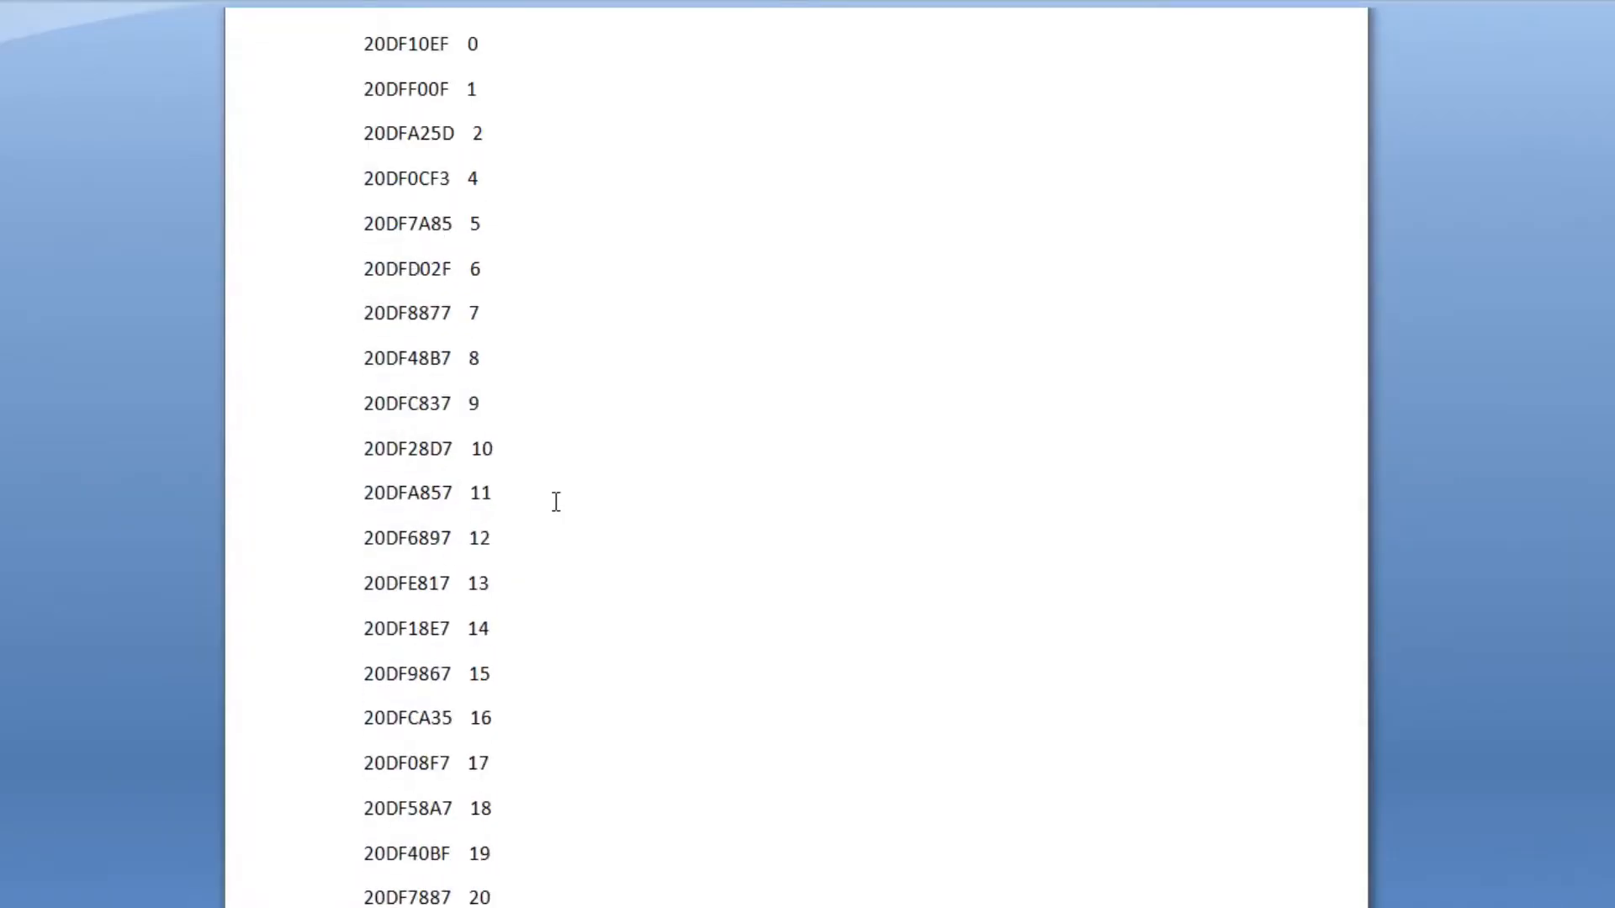
{"action": "scroll", "scroll_direction": "down", "scroll_amount": 3}
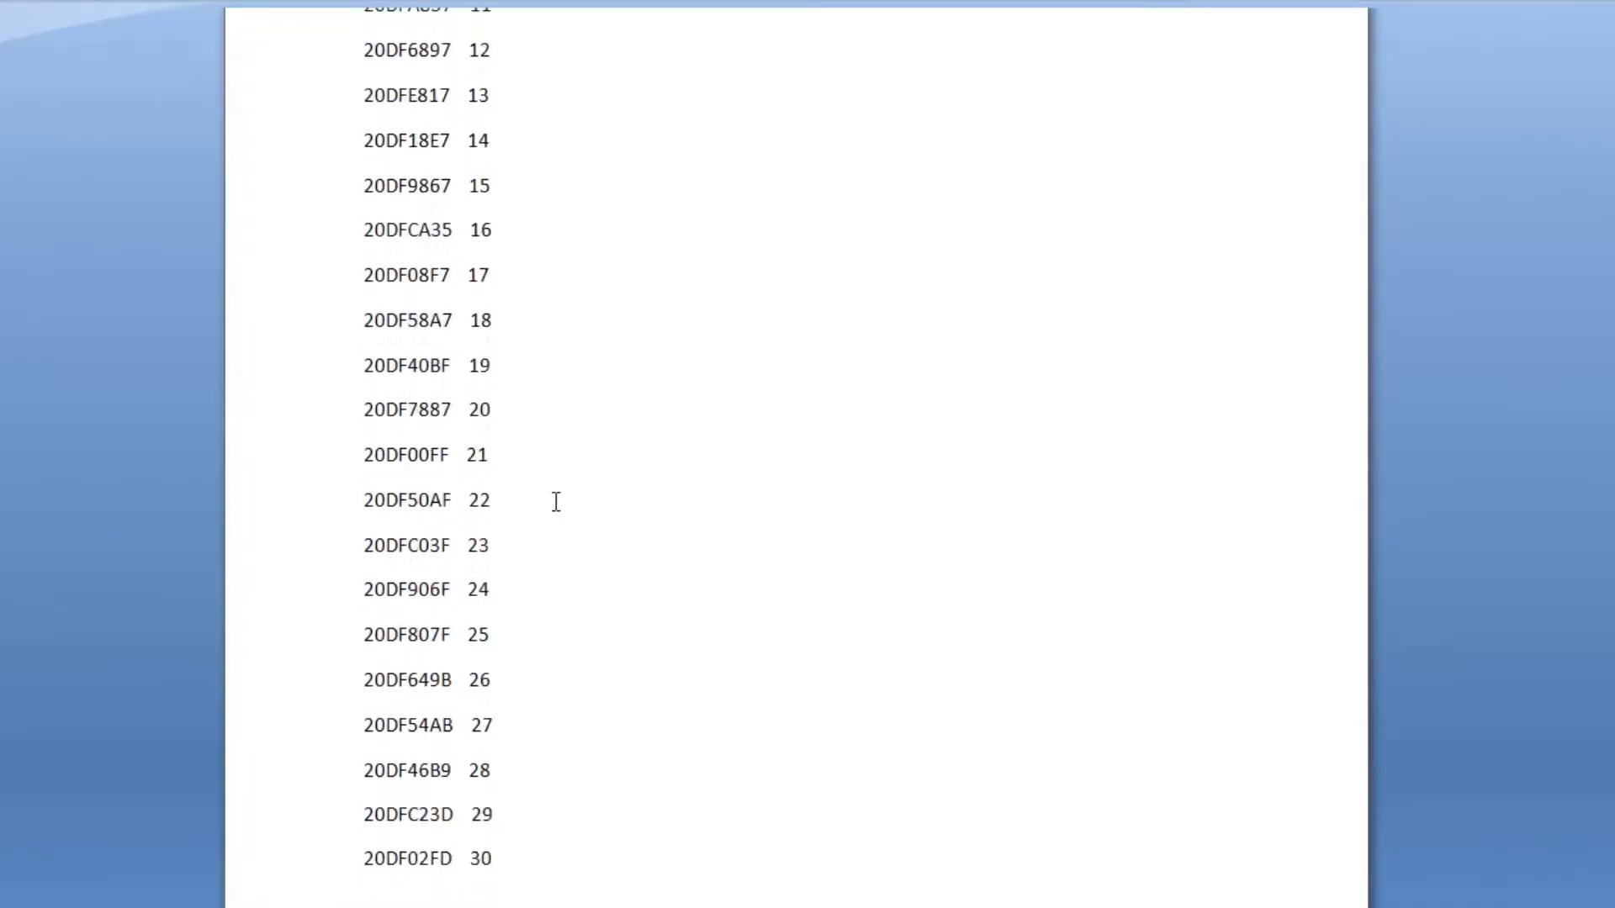
{"action": "scroll", "scroll_direction": "down", "scroll_amount": 3}
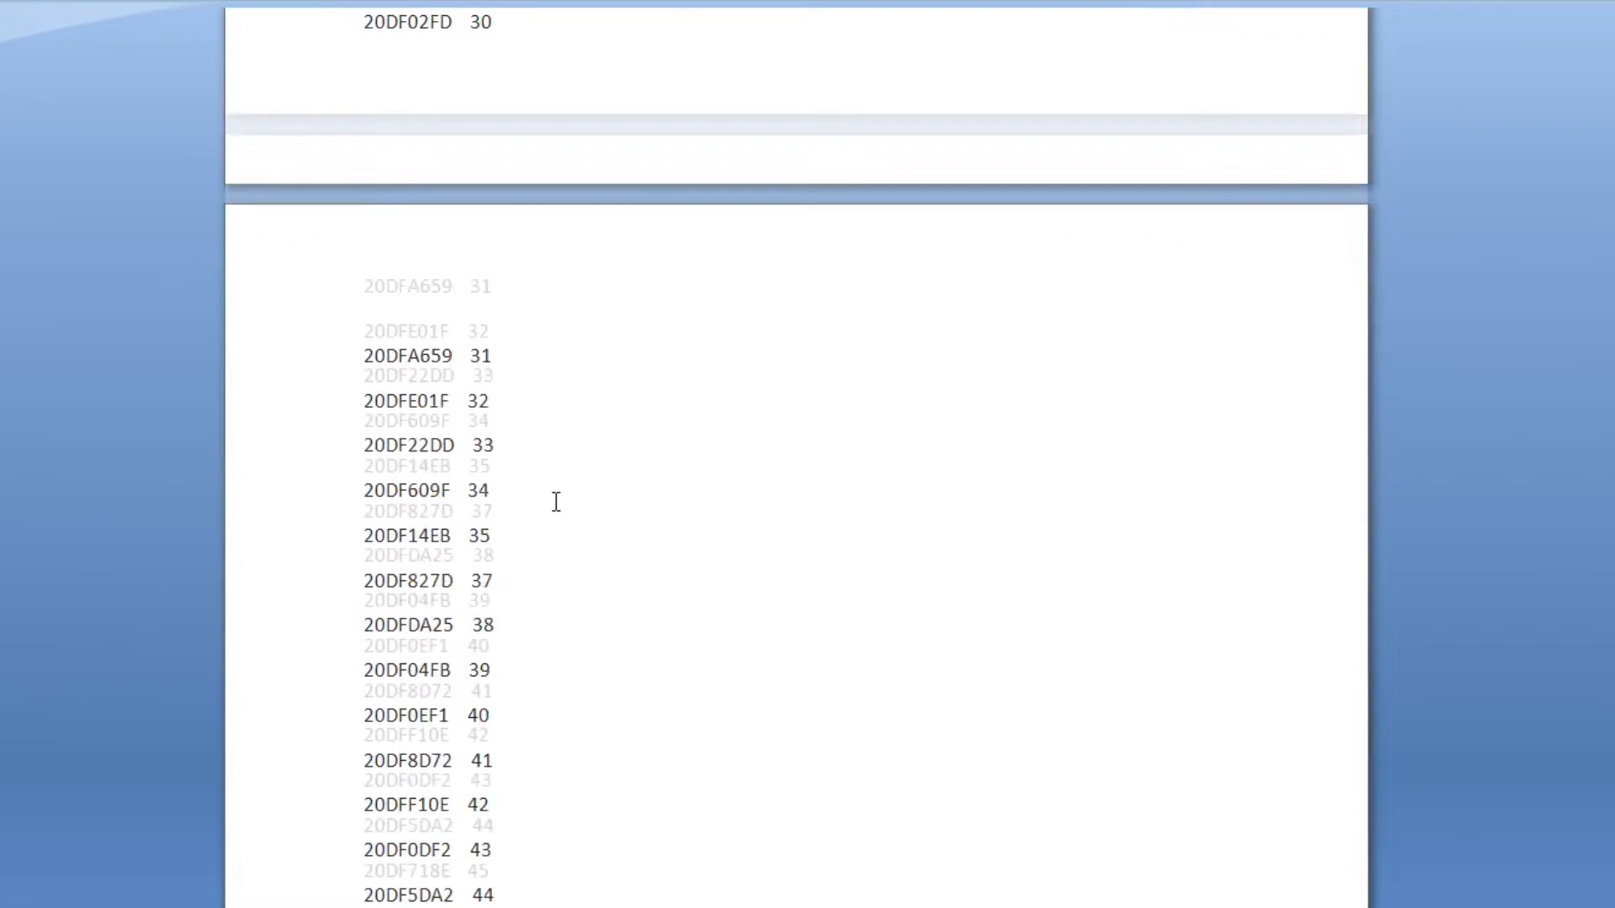
{"action": "scroll", "scroll_direction": "down", "scroll_amount": 3}
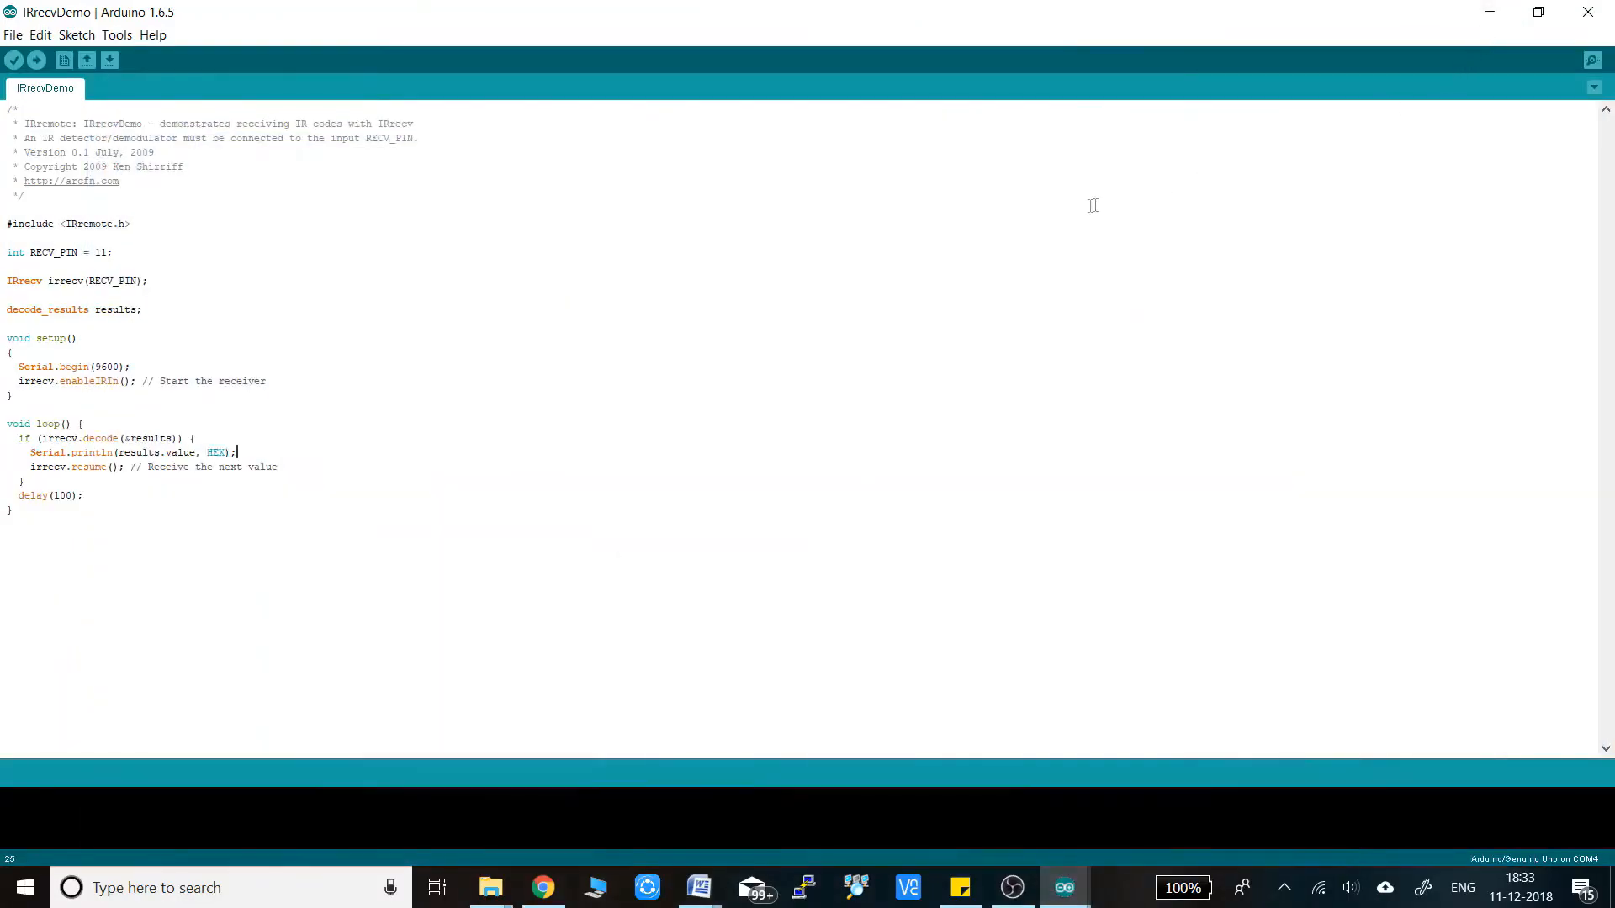
{"action": "mouse_move", "coordinate": [1011, 890]}
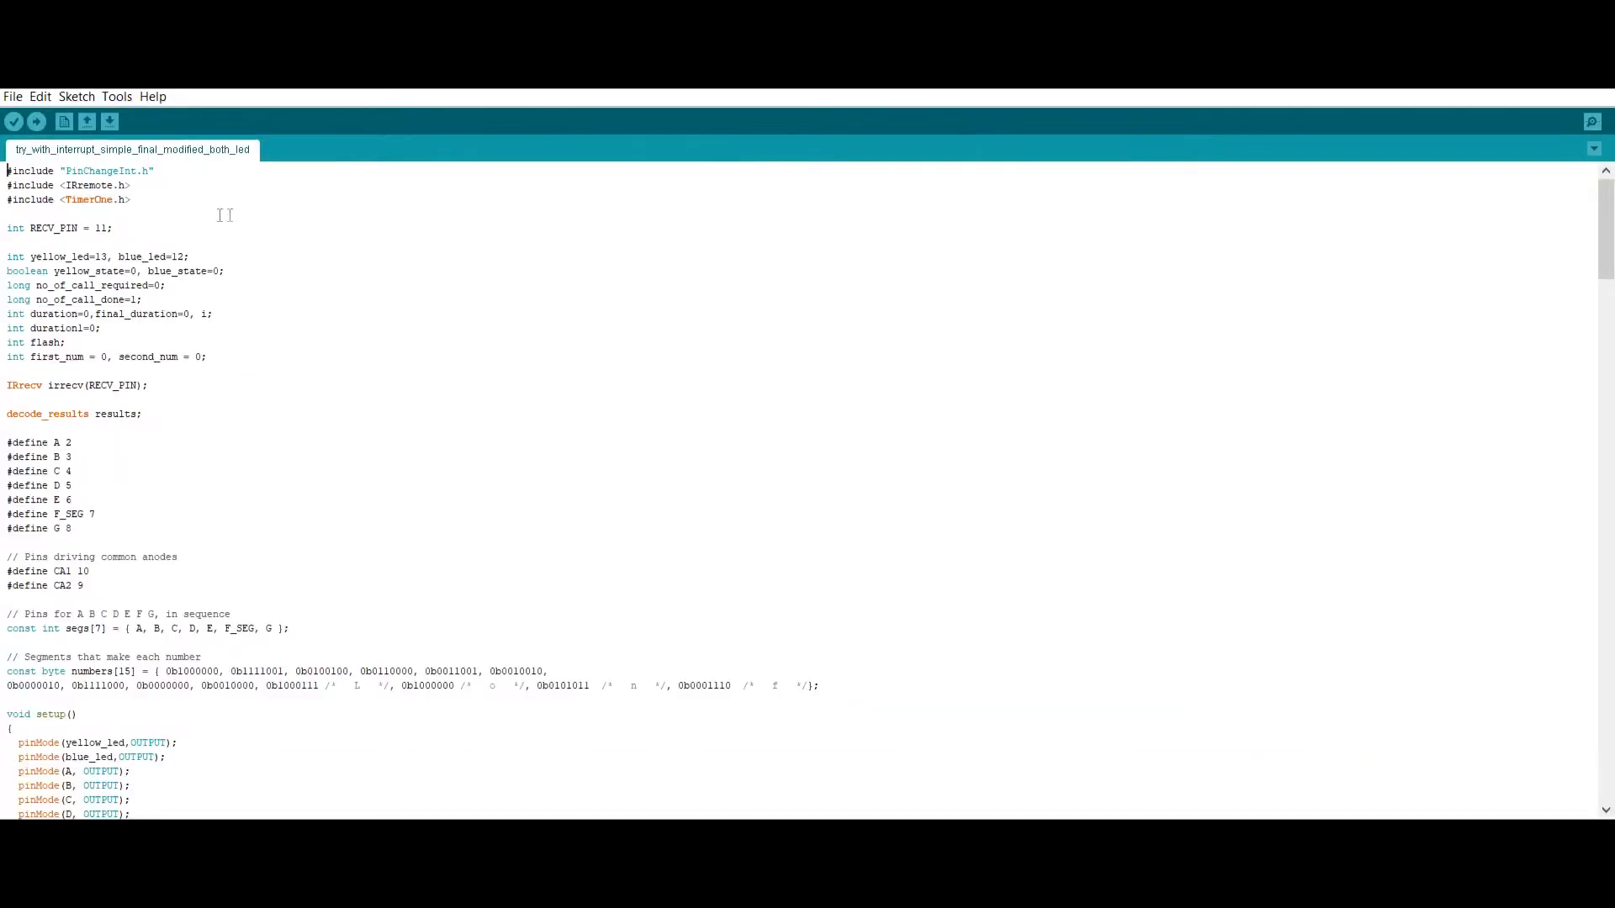
- Review the pin defines and CHECK_IR remote handler, then return to the EasyEDA schematic
{"action": "left_click_drag", "start_coordinate": [7, 170], "coordinate": [131, 198]}
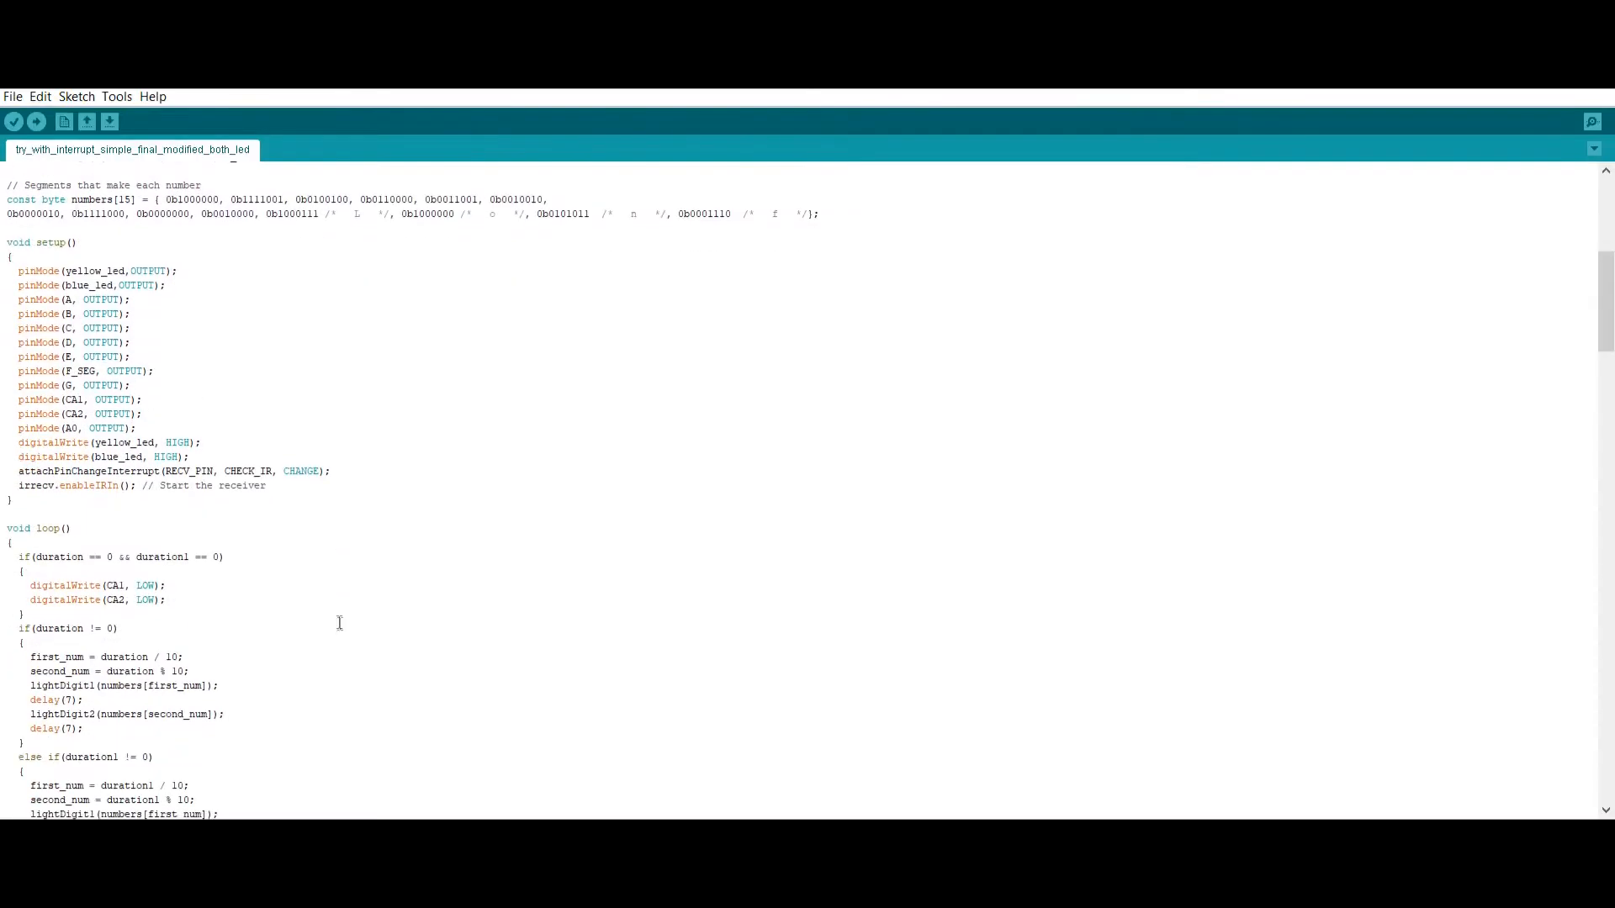
{"action": "scroll", "scroll_direction": "down", "scroll_amount": 3}
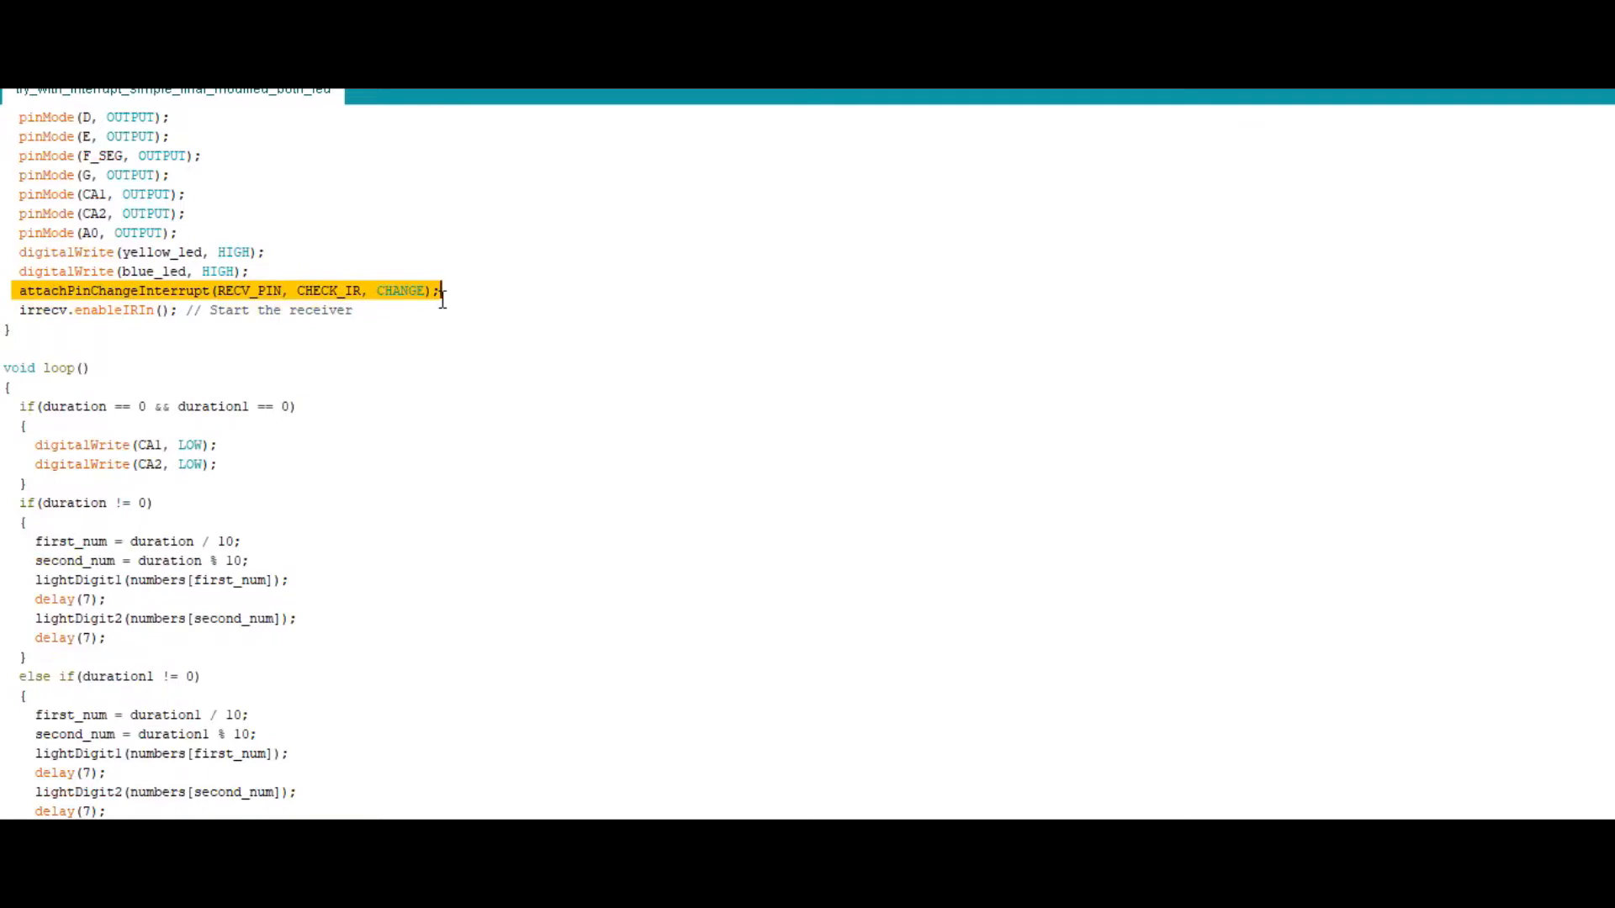
{"action": "mouse_move", "coordinate": [338, 568]}
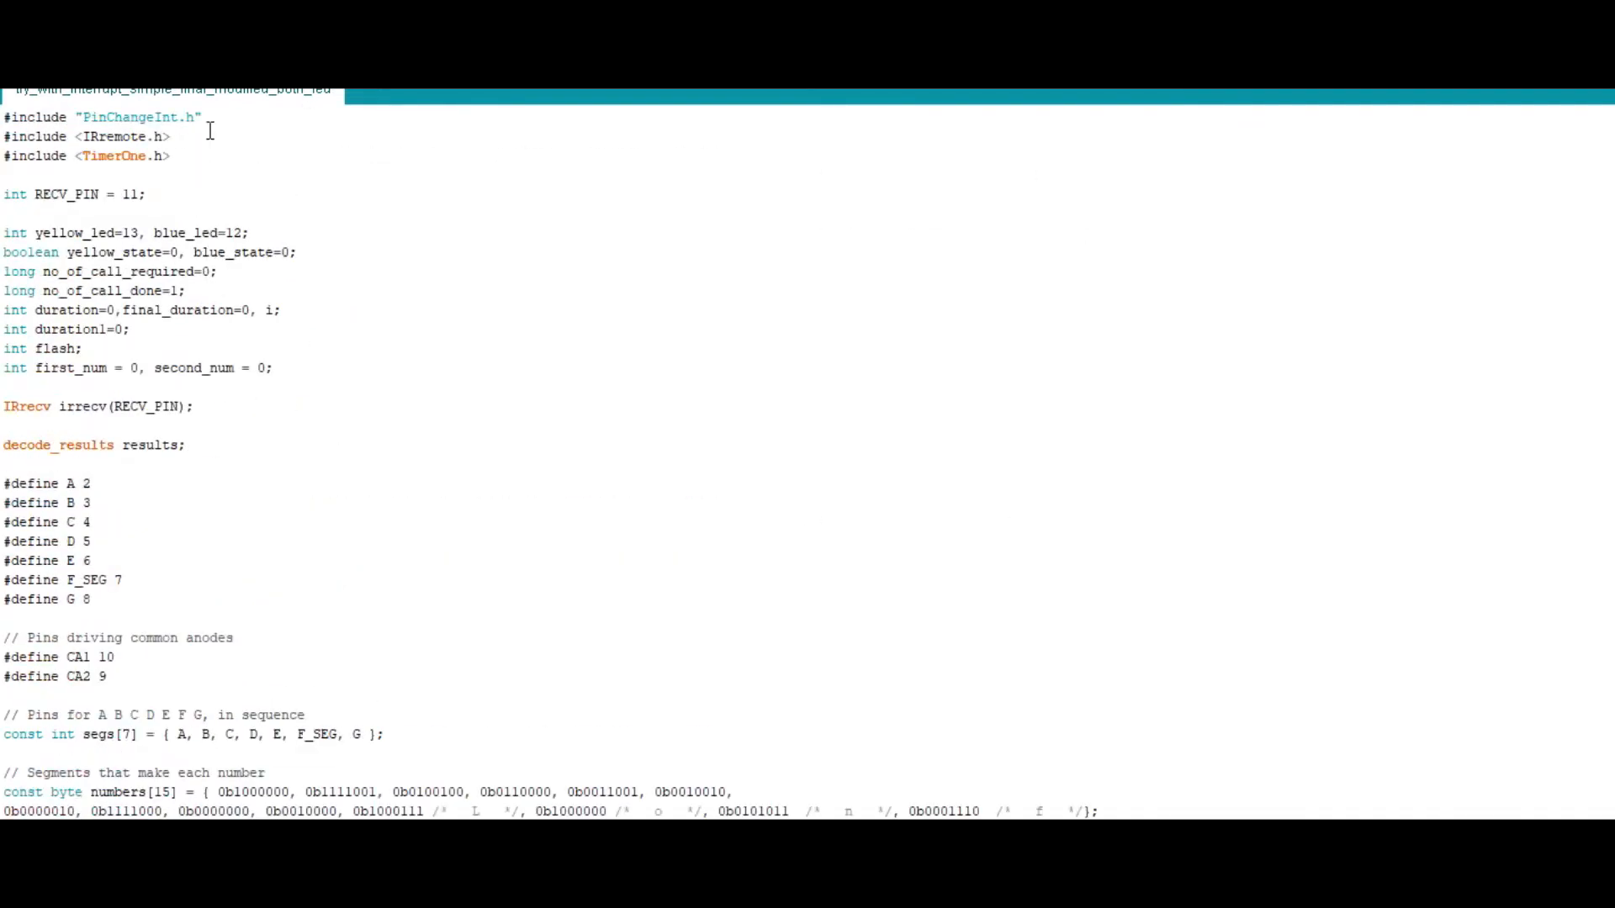
{"action": "left_click", "coordinate": [75, 522]}
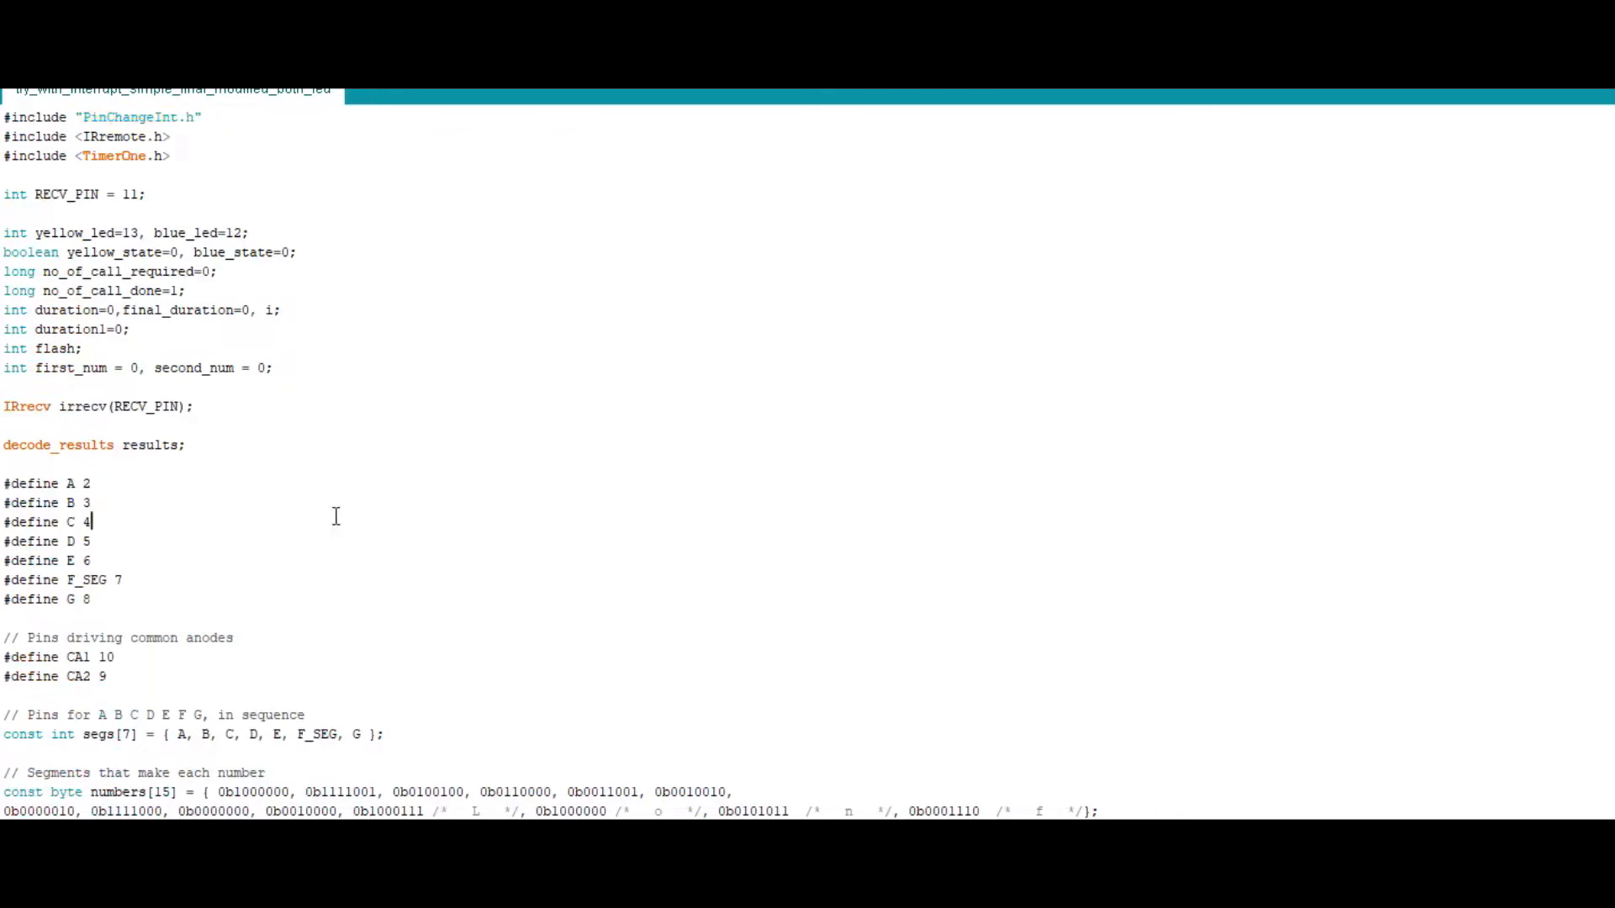
{"action": "scroll", "scroll_direction": "down", "scroll_amount": 3}
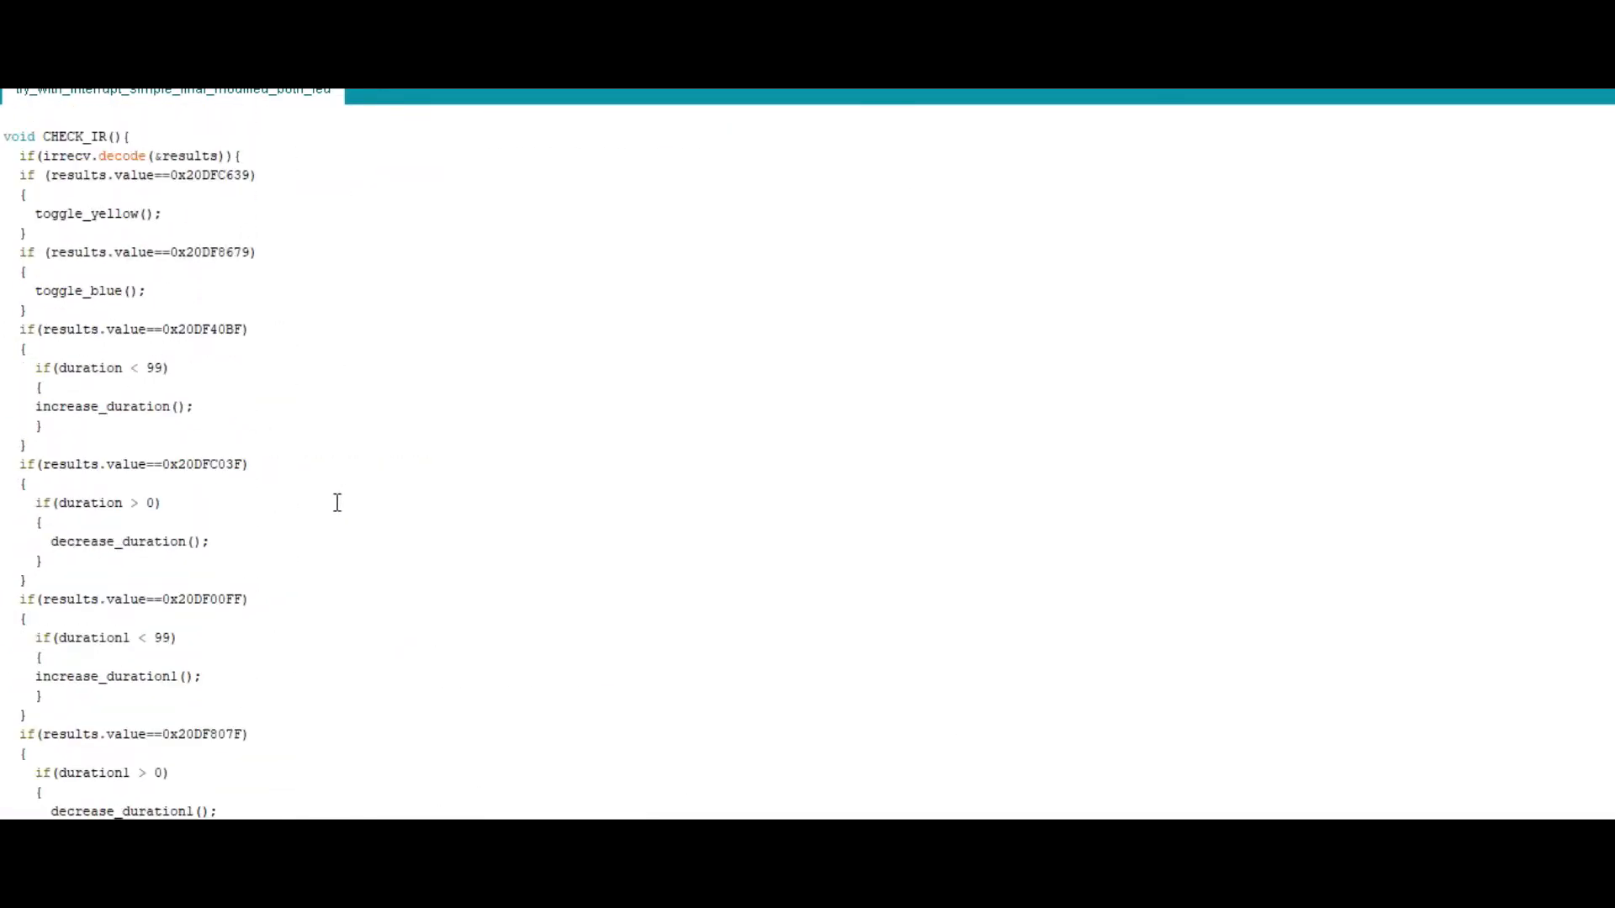
{"action": "double_click", "coordinate": [81, 289]}
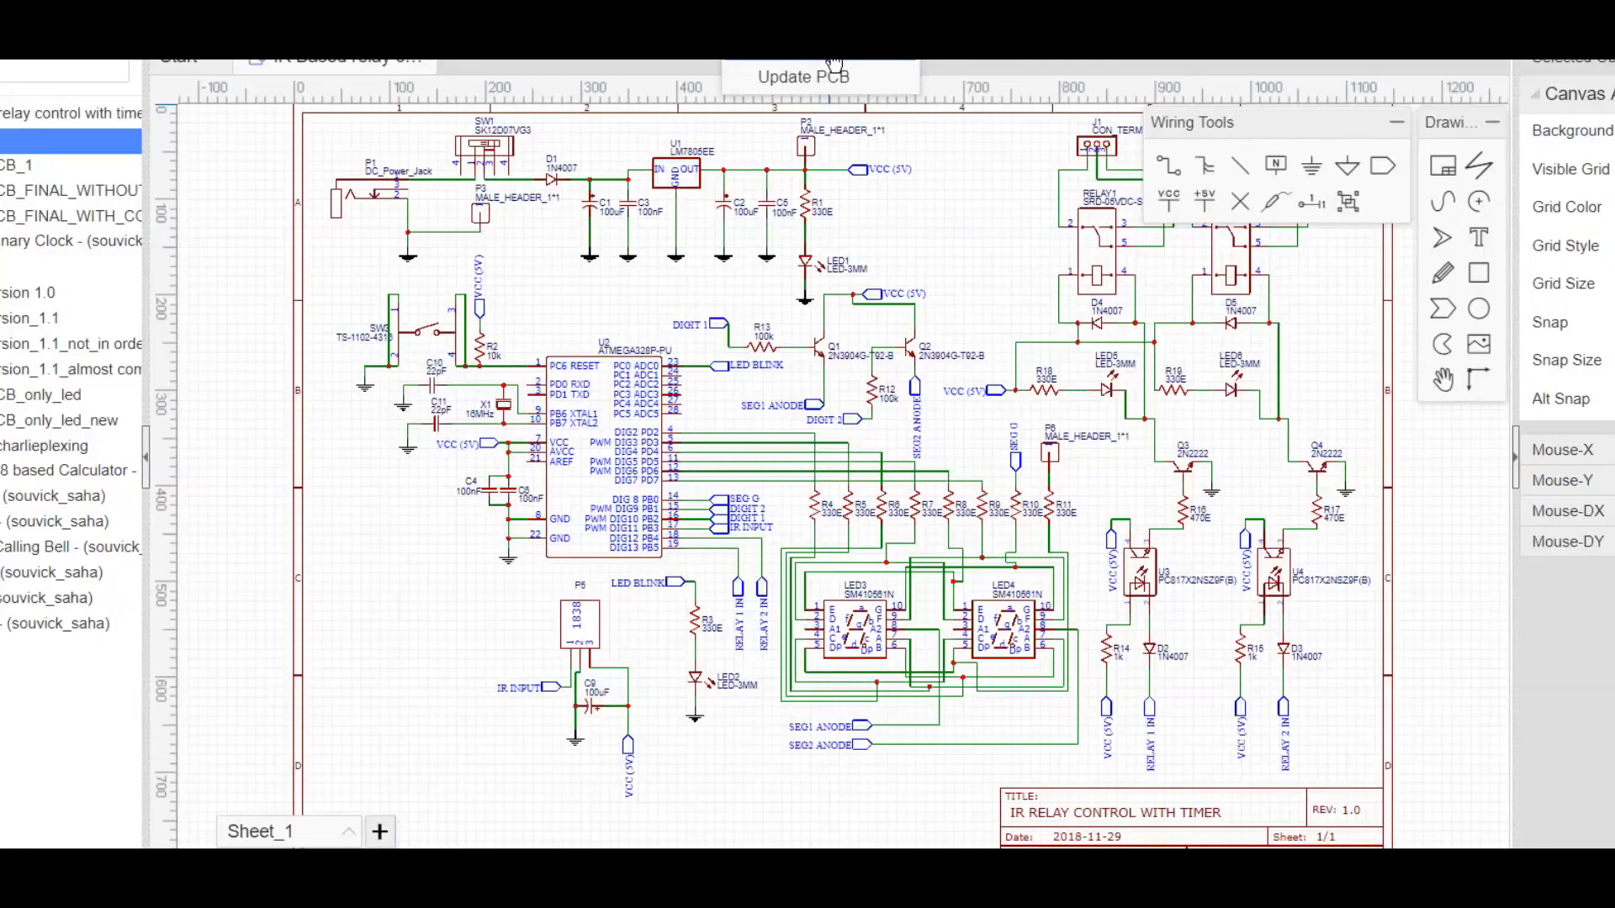
- Update the PCB from the schematic, generate Gerber without the design check, and order at JLCPCB
{"action": "left_click", "coordinate": [807, 75]}
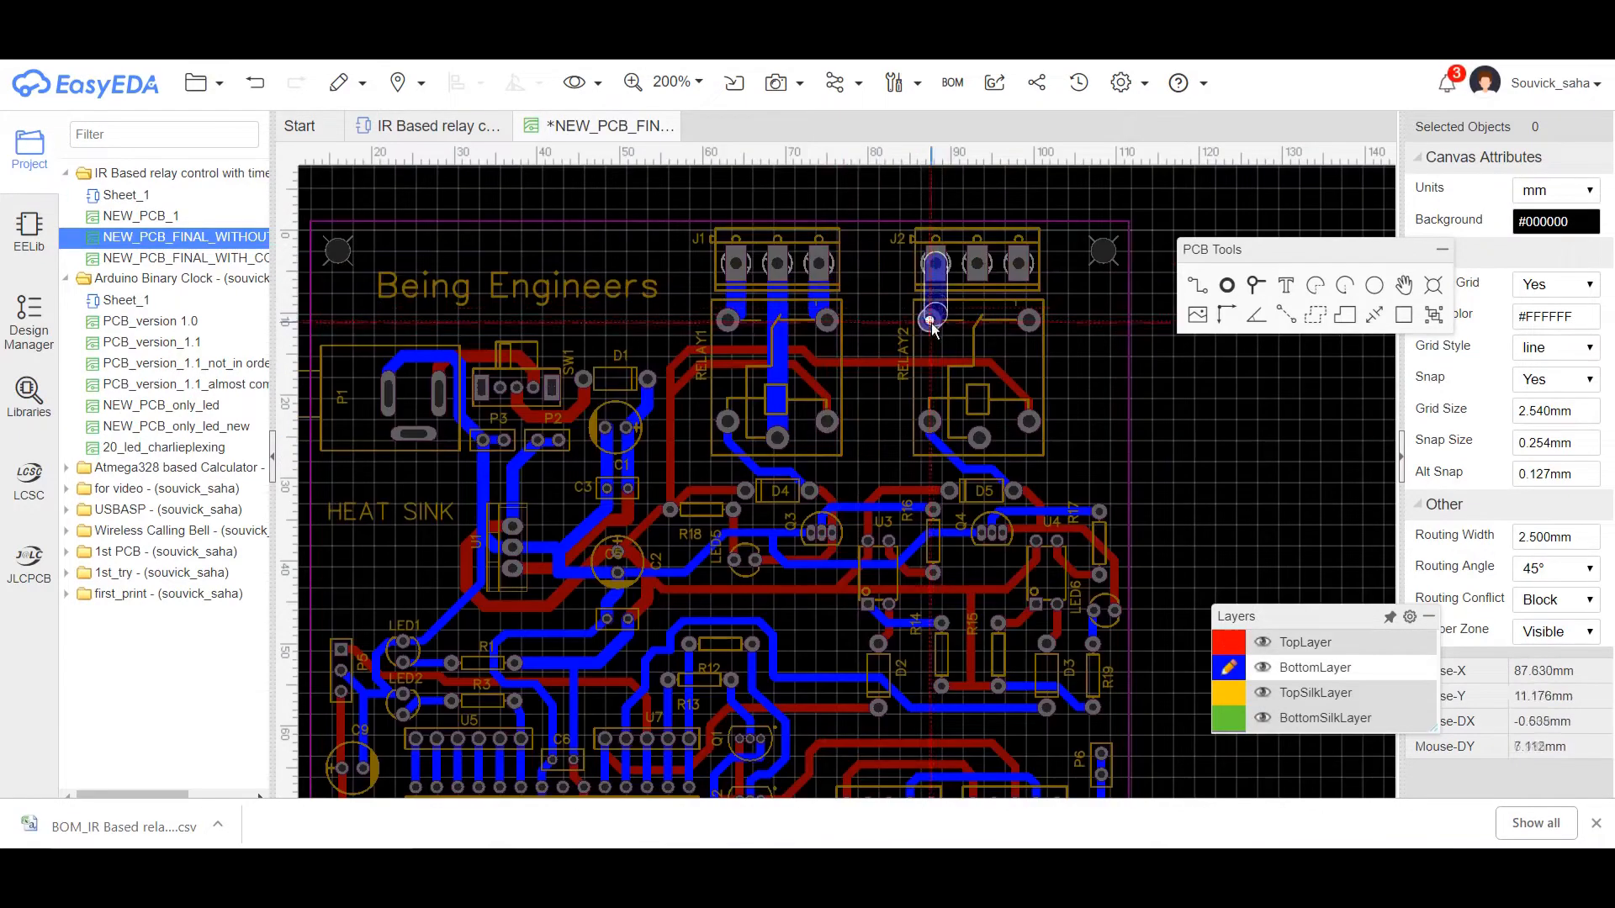
{"action": "scroll", "scroll_direction": "down", "scroll_amount": 3}
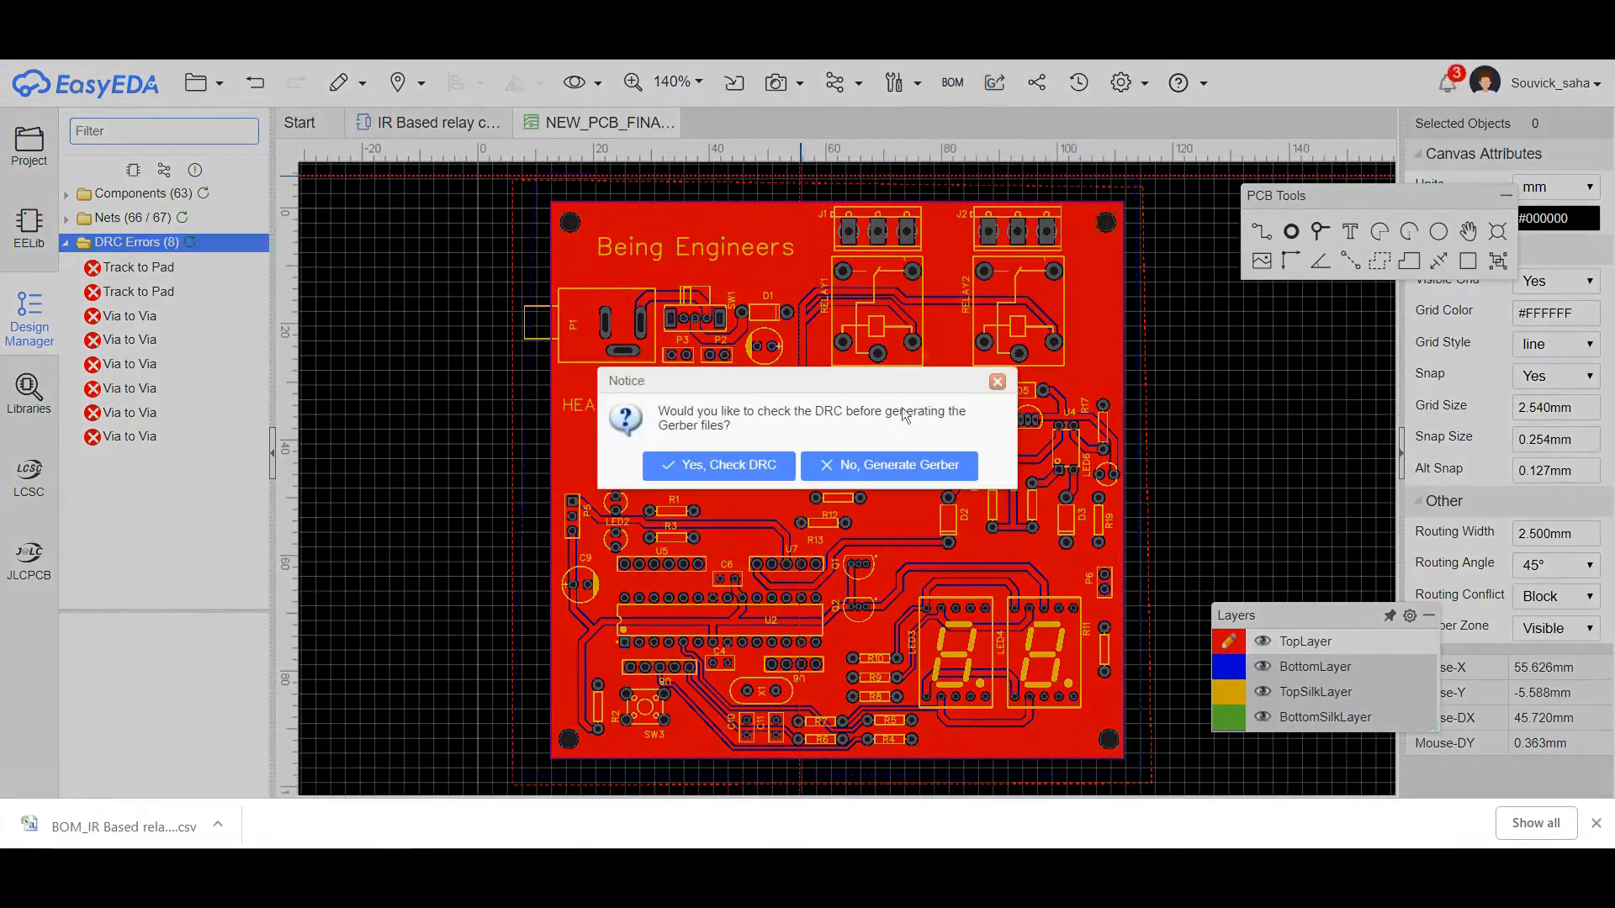
{"action": "left_click", "coordinate": [888, 464]}
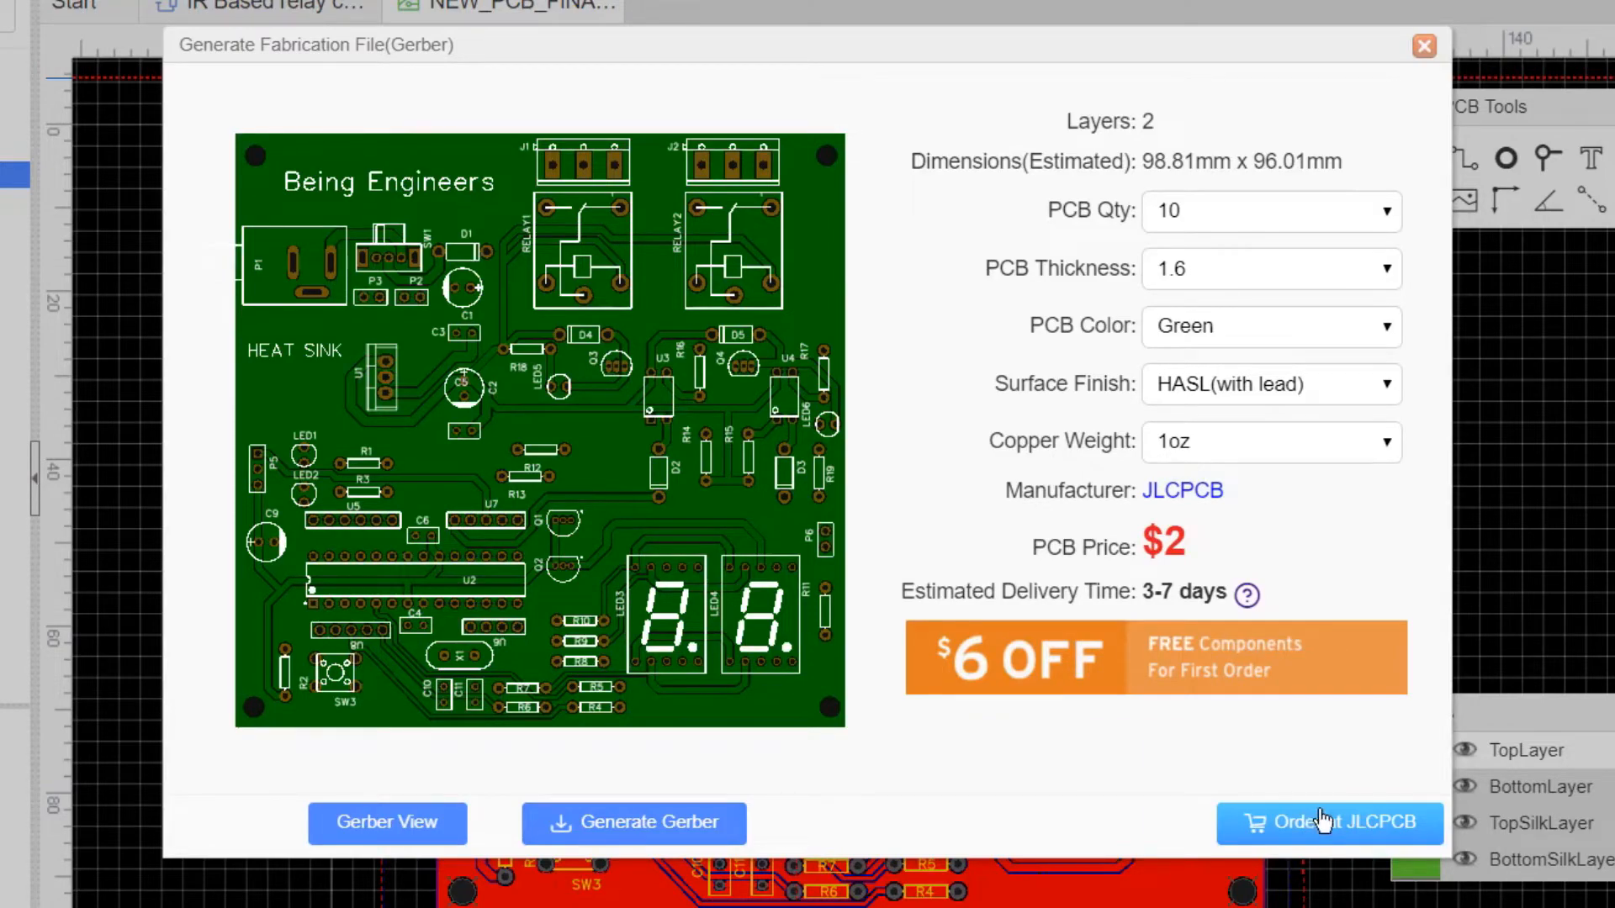
{"action": "left_click", "coordinate": [1331, 824]}
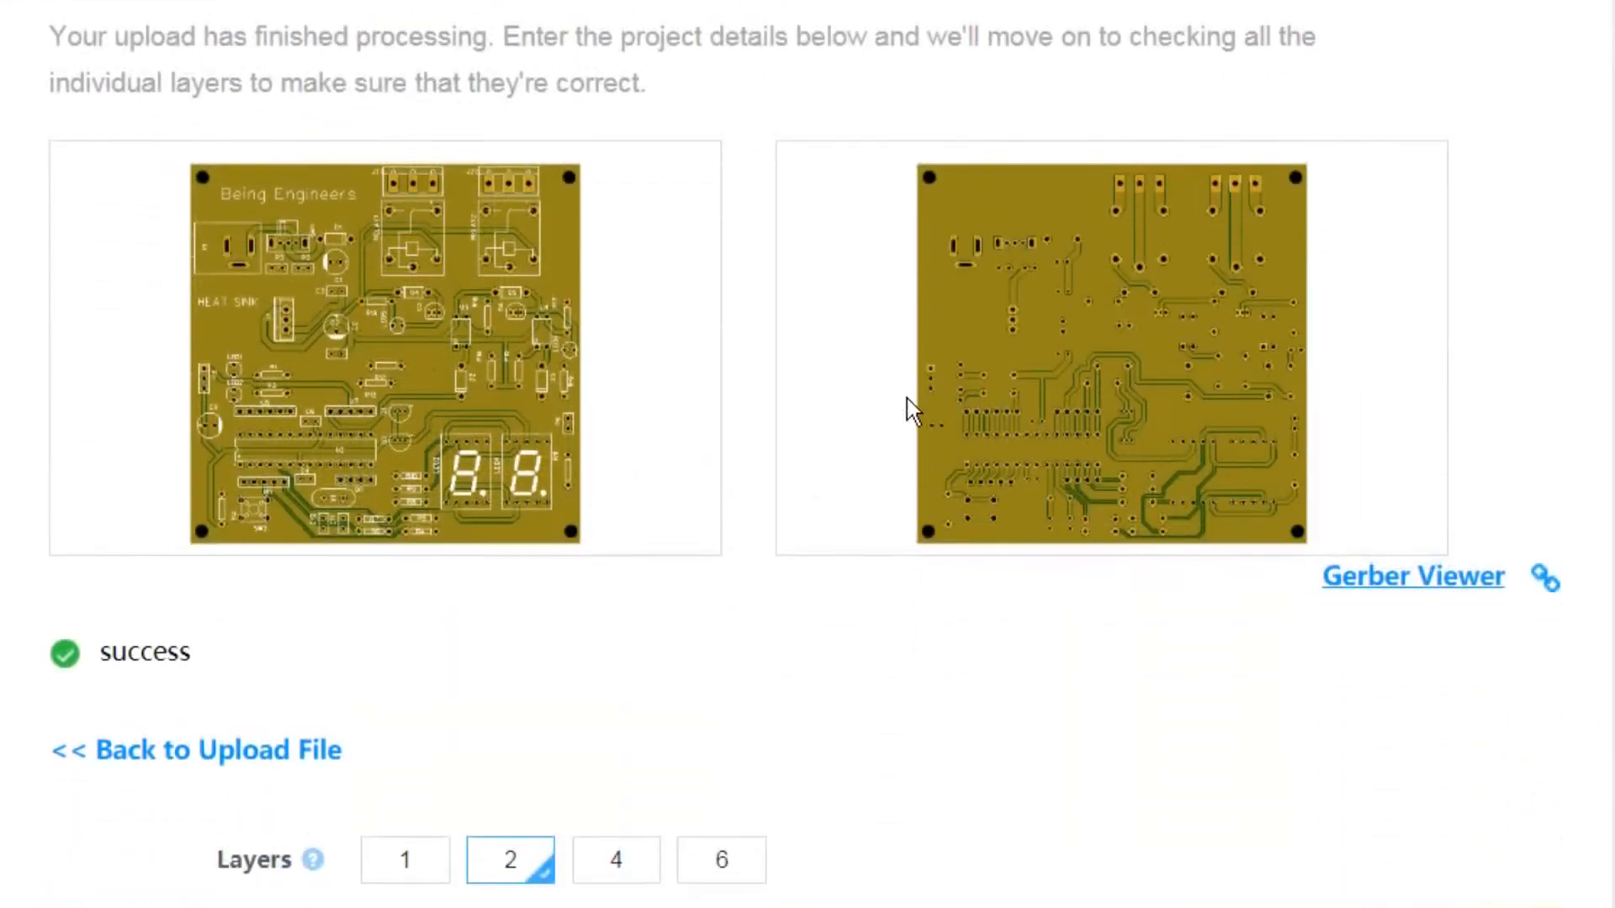
- Review the 2-layer, 10-piece $2.00 quote and save the board order to the cart
{"action": "scroll", "scroll_direction": "down", "scroll_amount": 3}
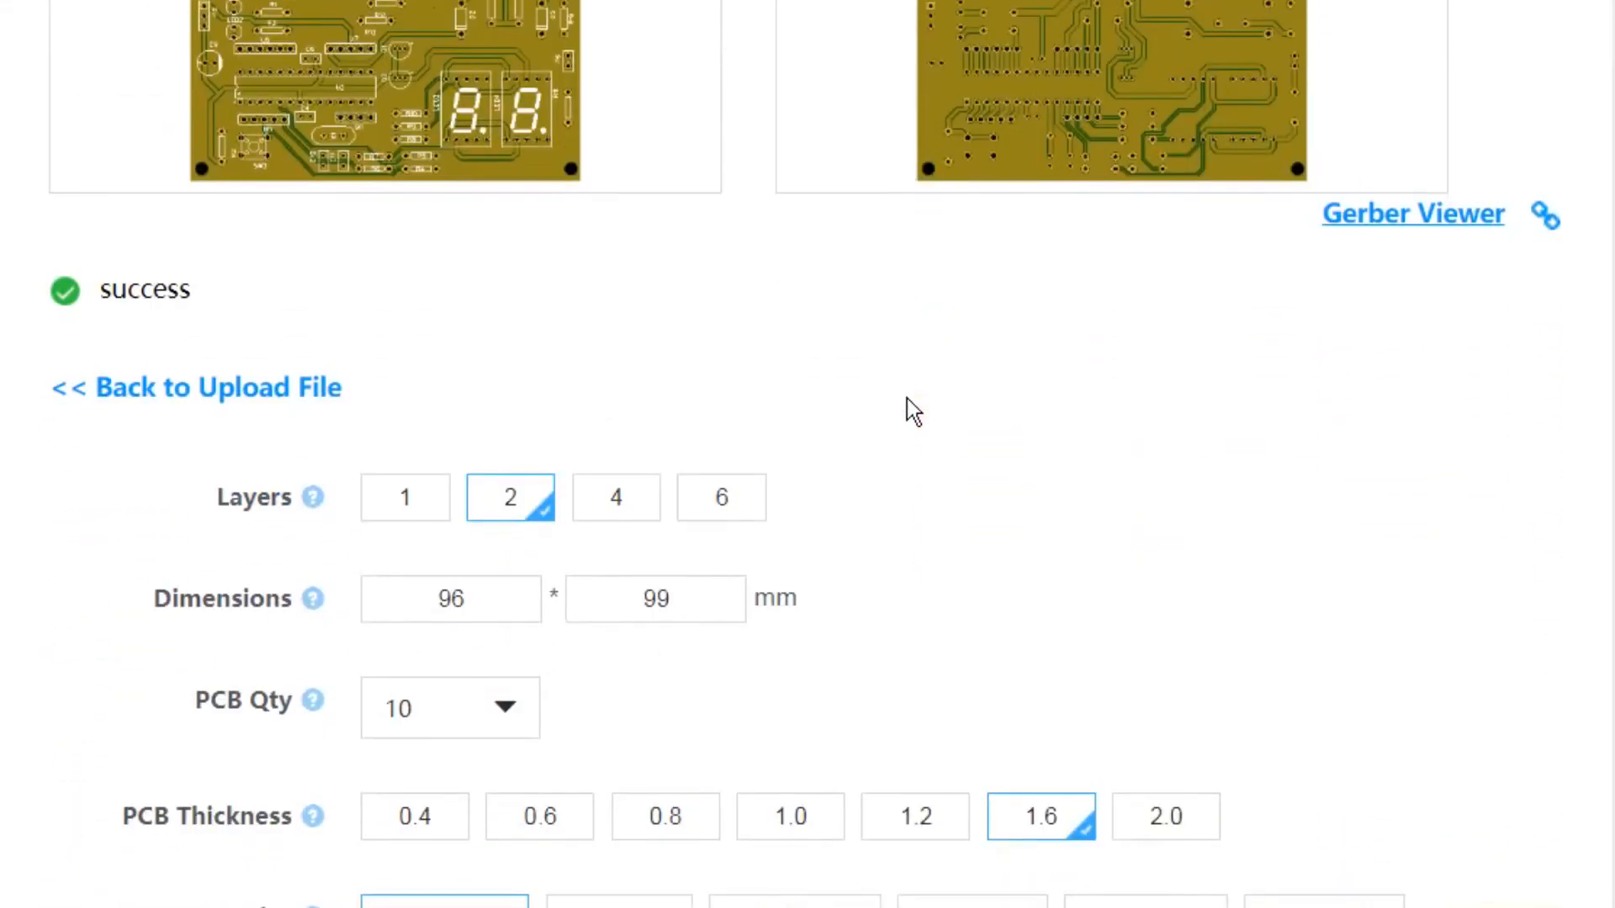
{"action": "scroll", "scroll_direction": "down", "scroll_amount": 3}
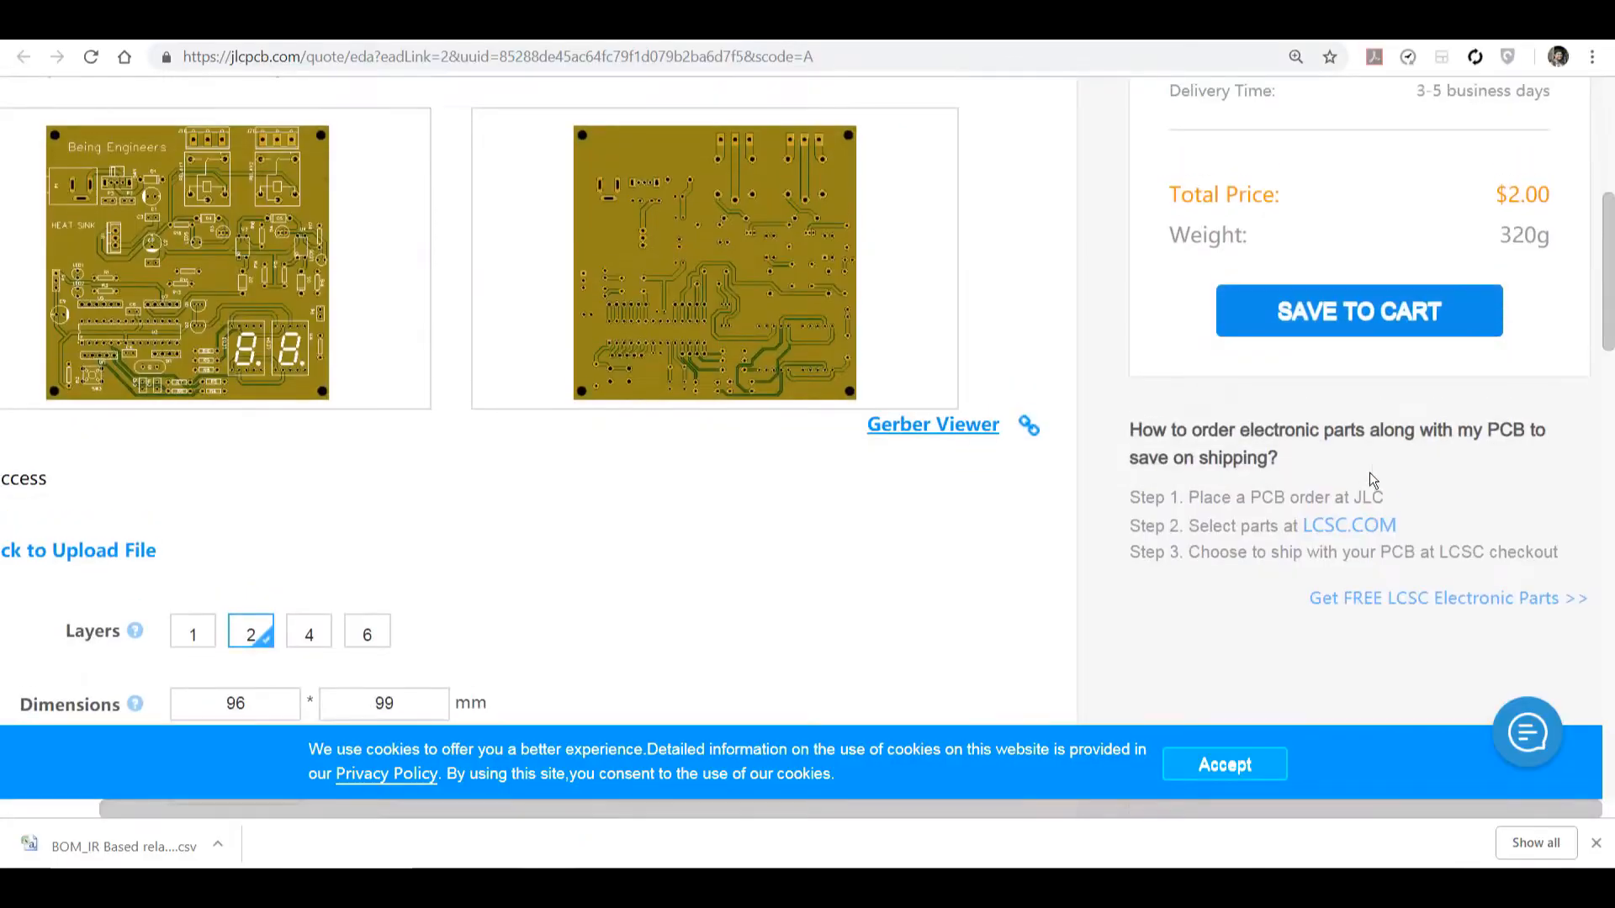
{"action": "mouse_move", "coordinate": [313, 377]}
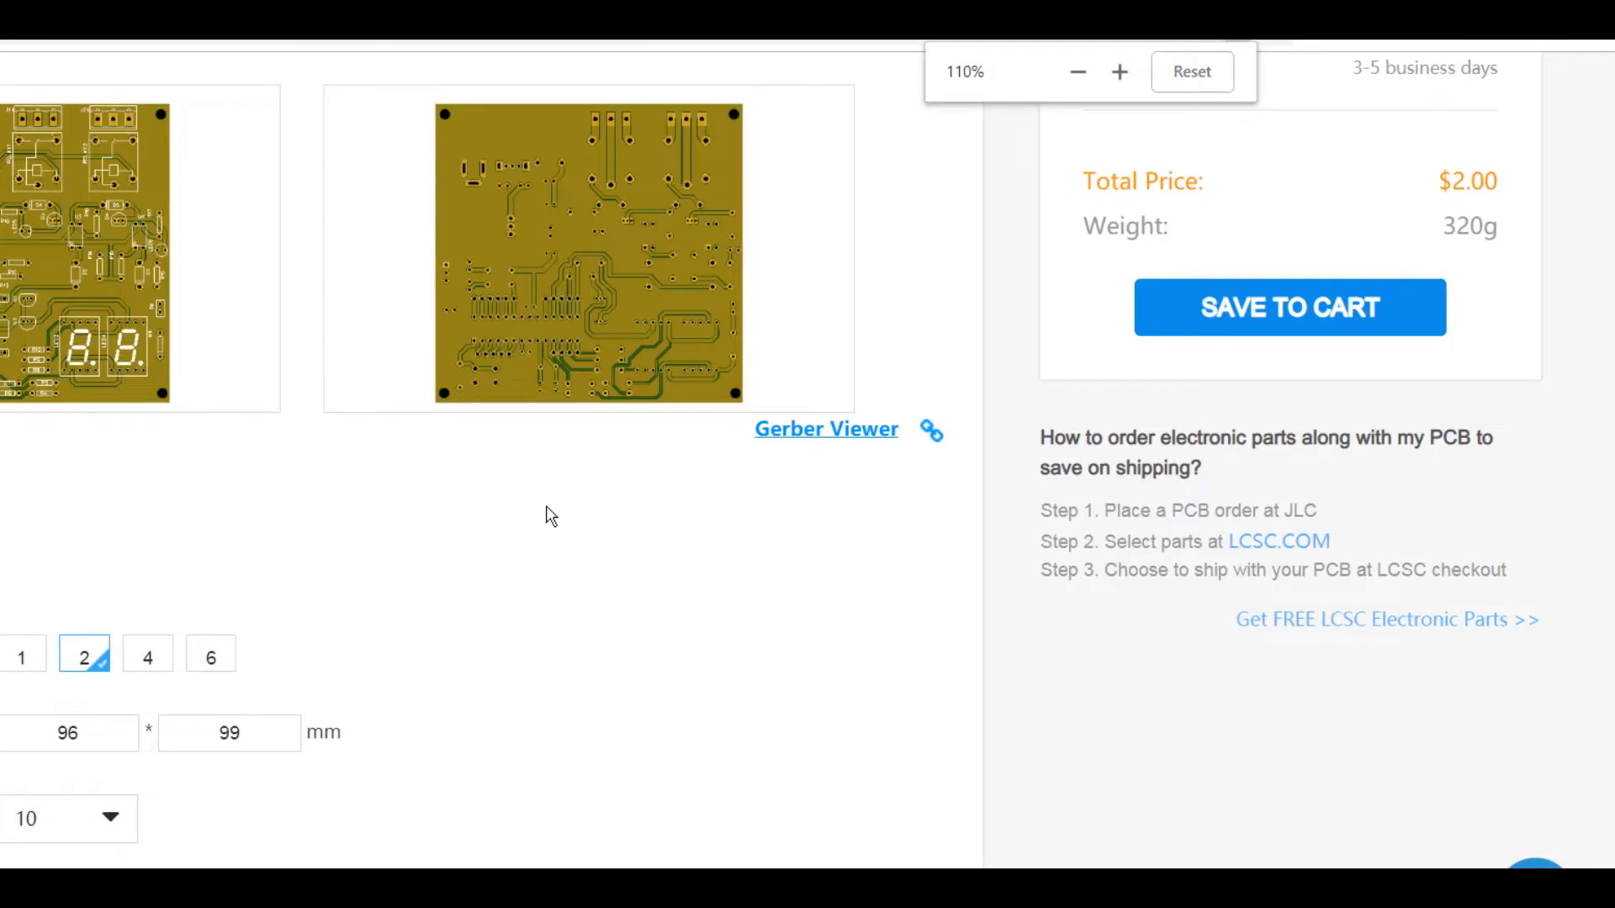
{"action": "left_click", "coordinate": [1289, 306]}
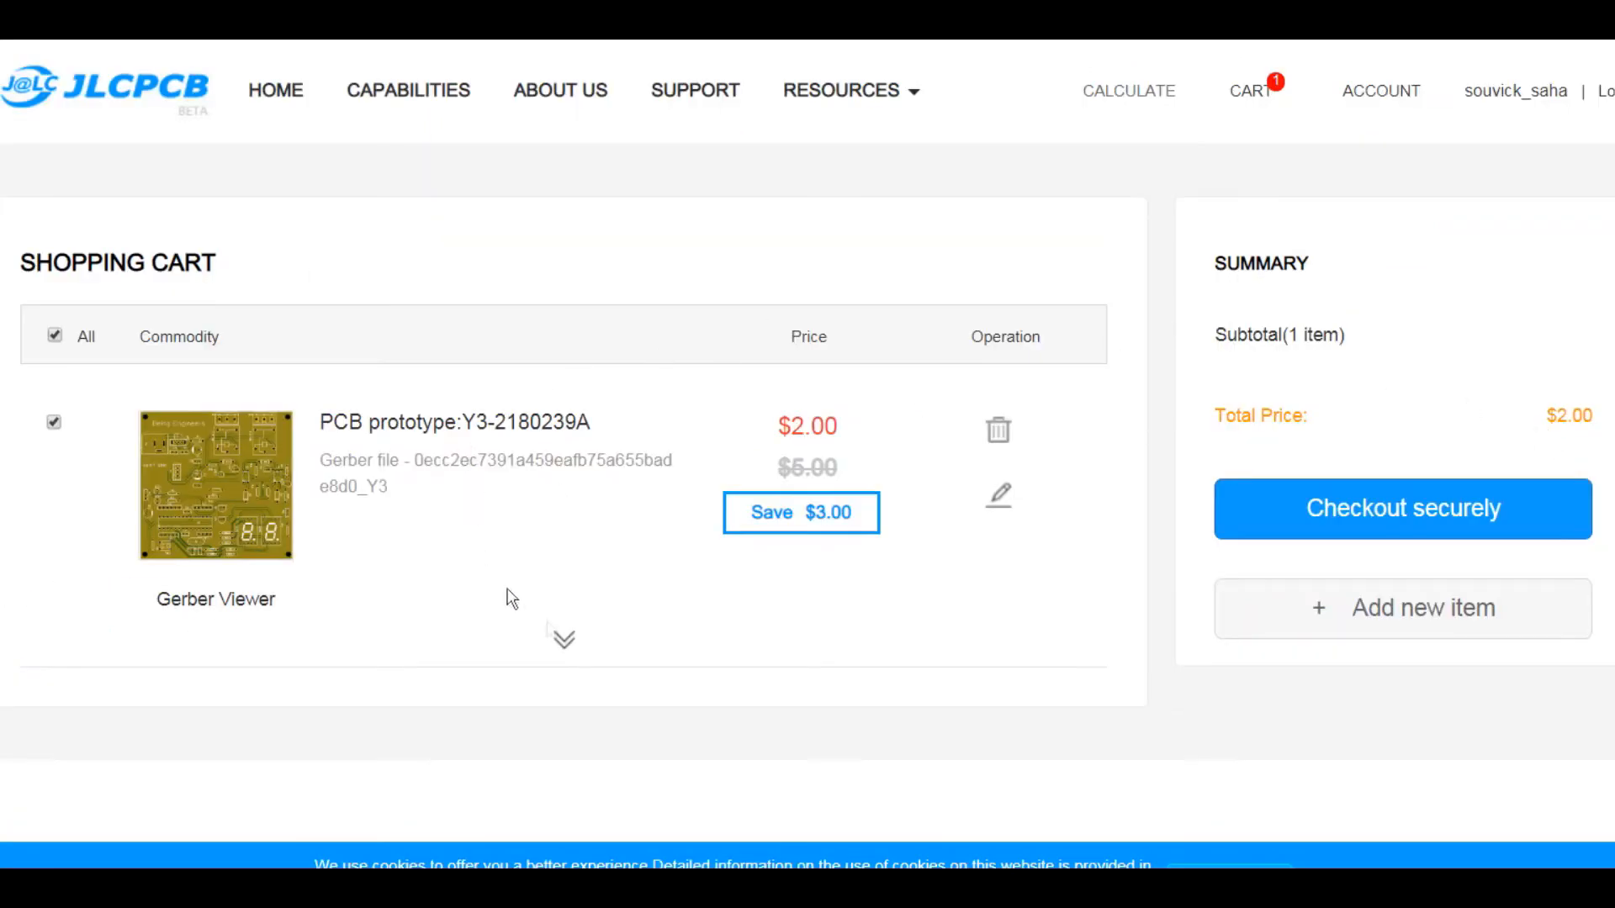
{"action": "mouse_move", "coordinate": [880, 557]}
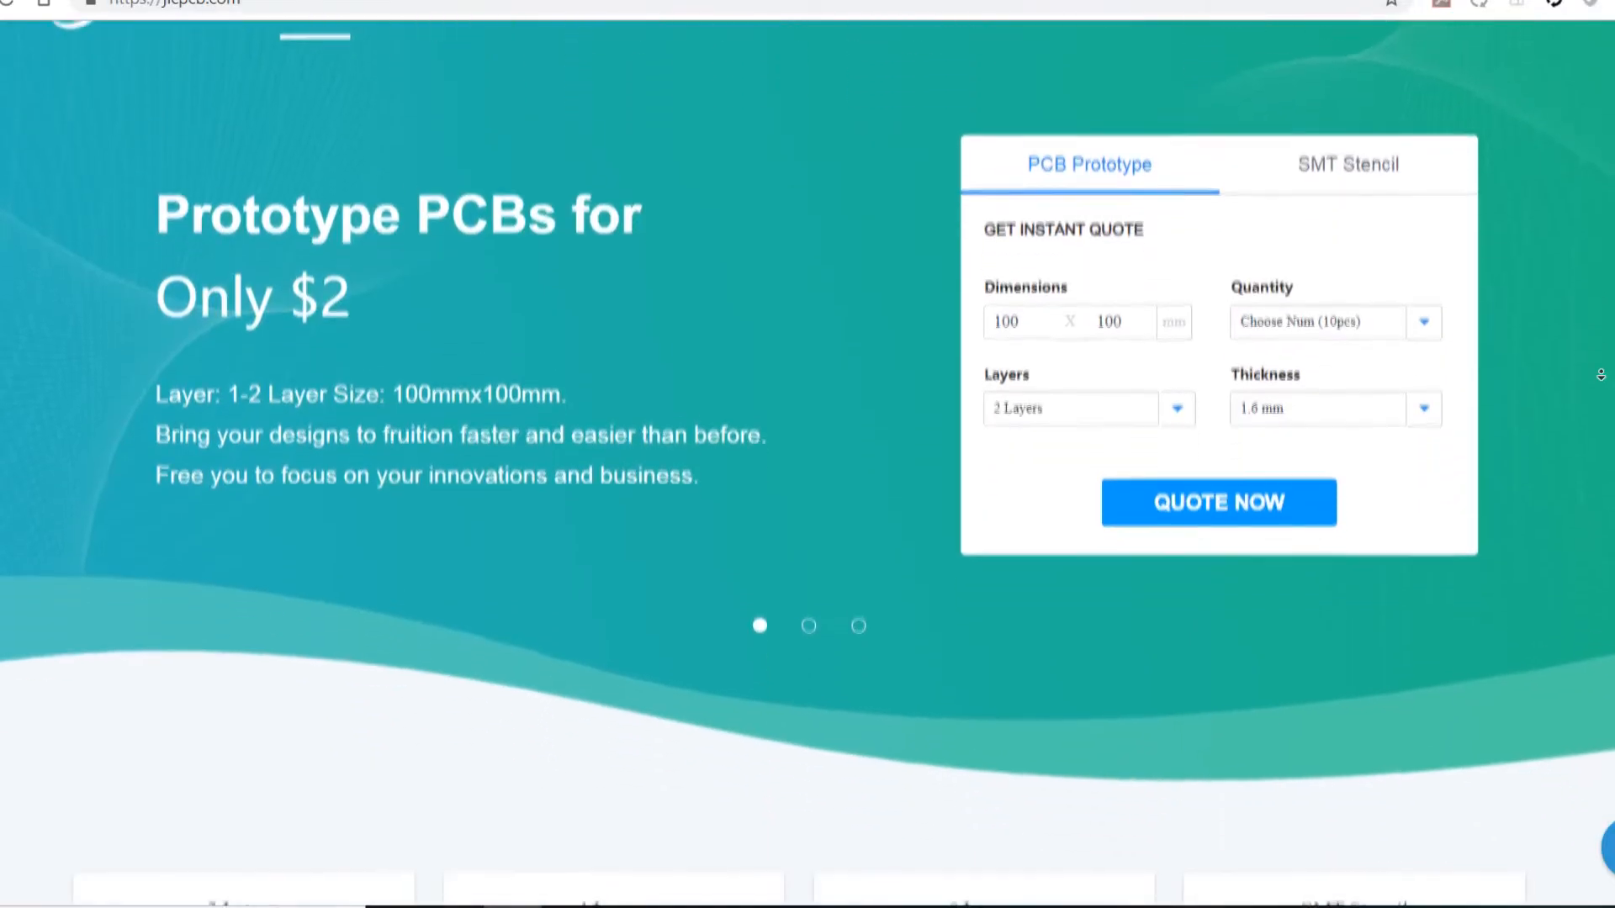
{"action": "scroll", "scroll_direction": "down", "scroll_amount": 3}
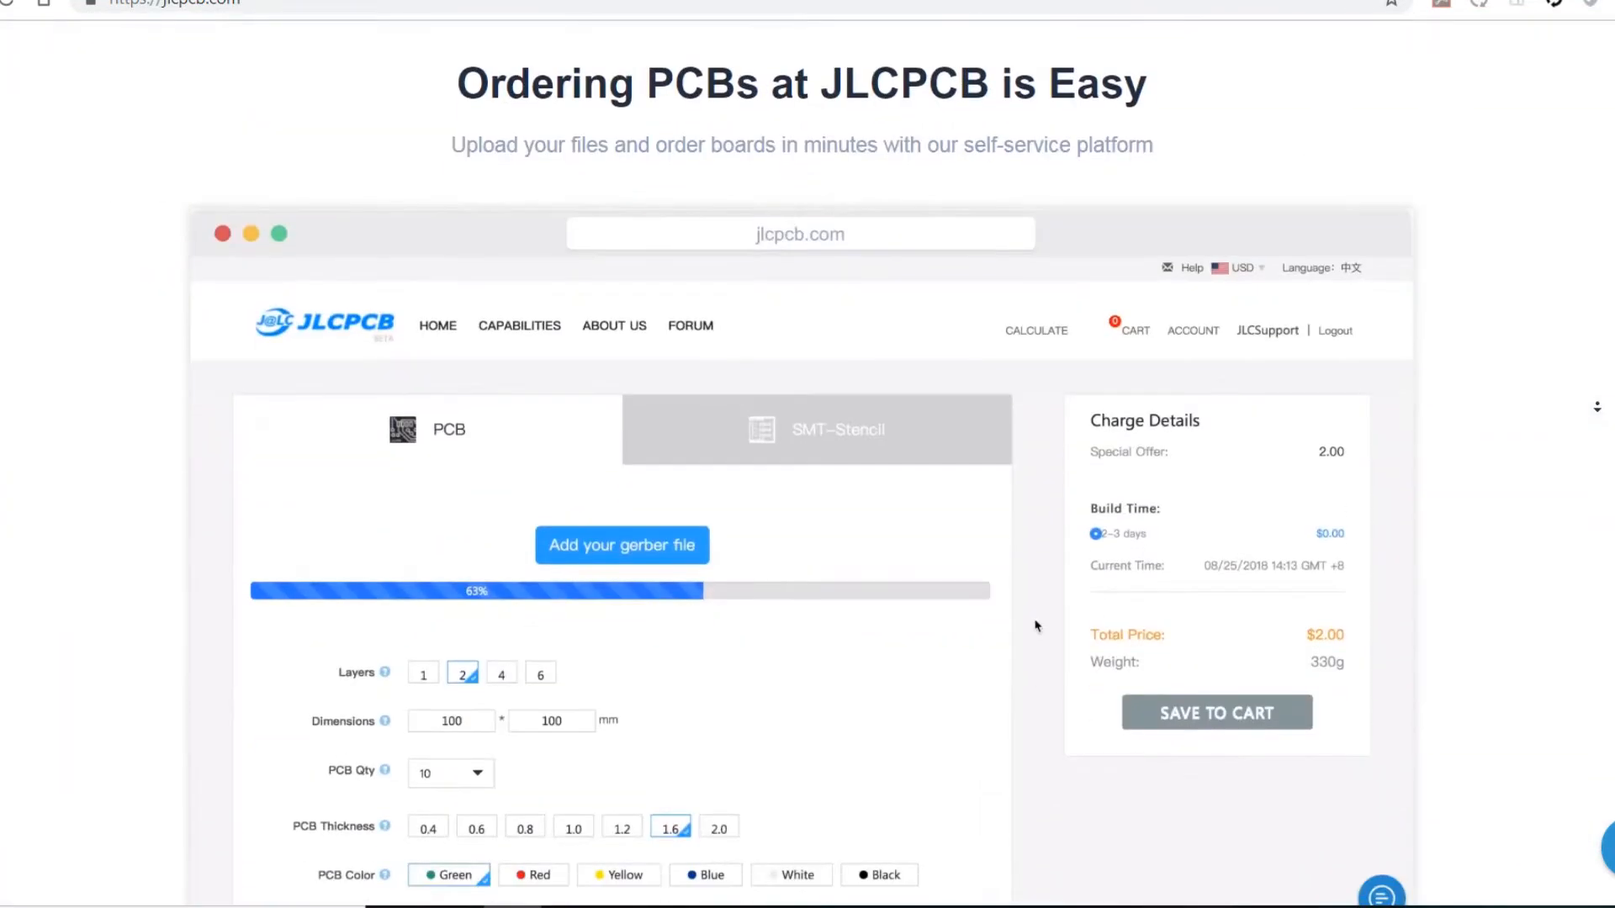
{"action": "scroll", "scroll_direction": "down", "scroll_amount": 3}
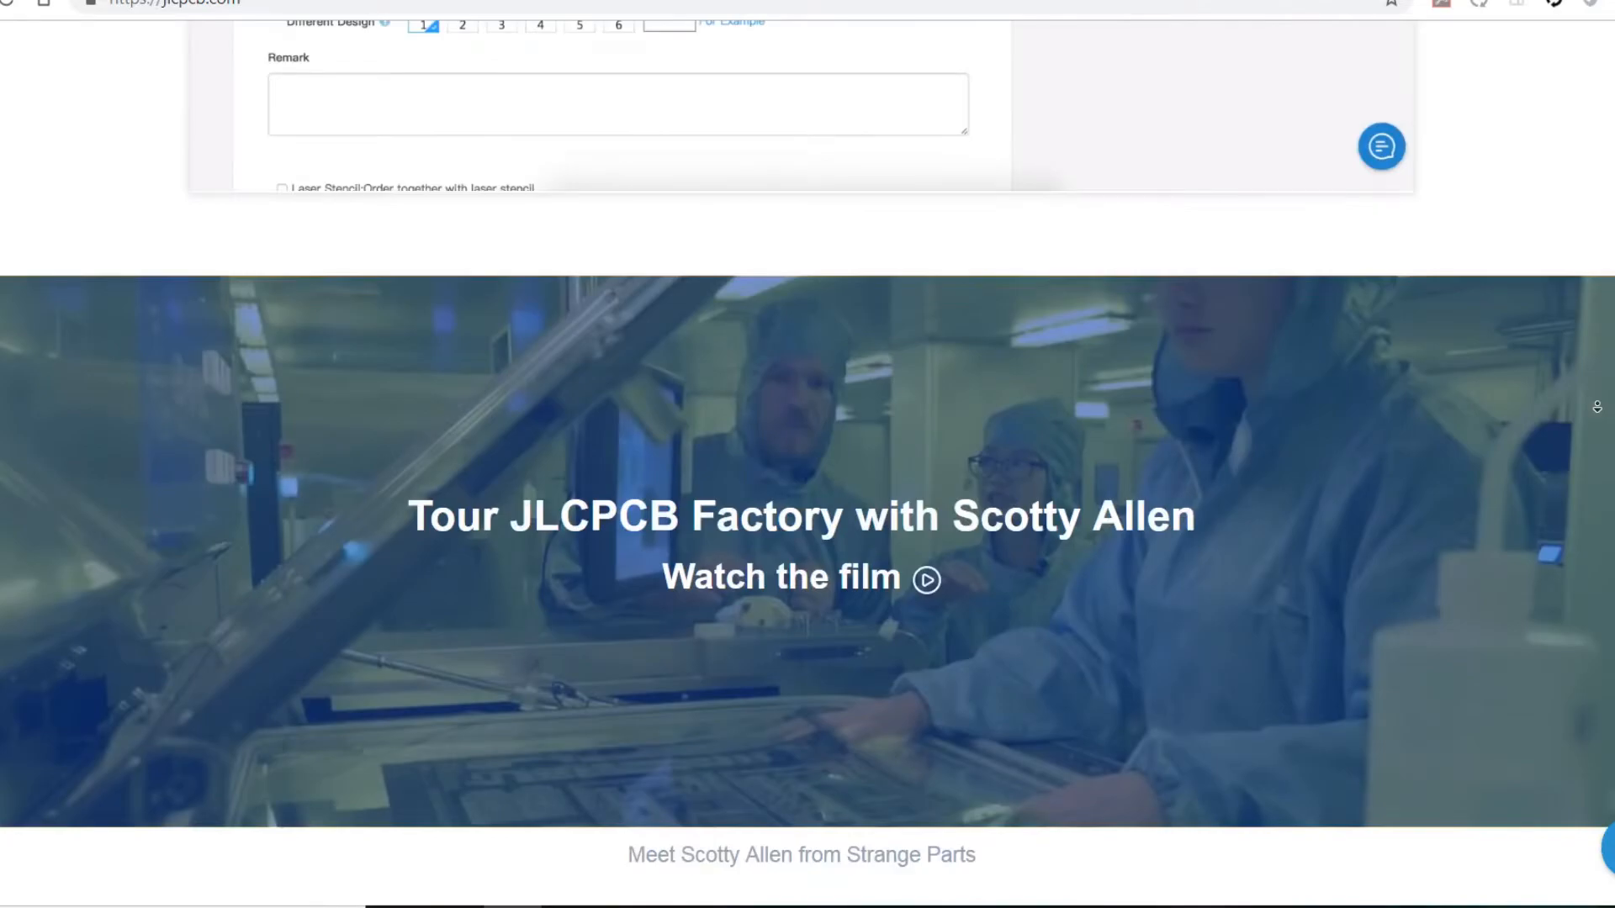
{"action": "scroll", "scroll_direction": "down", "scroll_amount": 3}
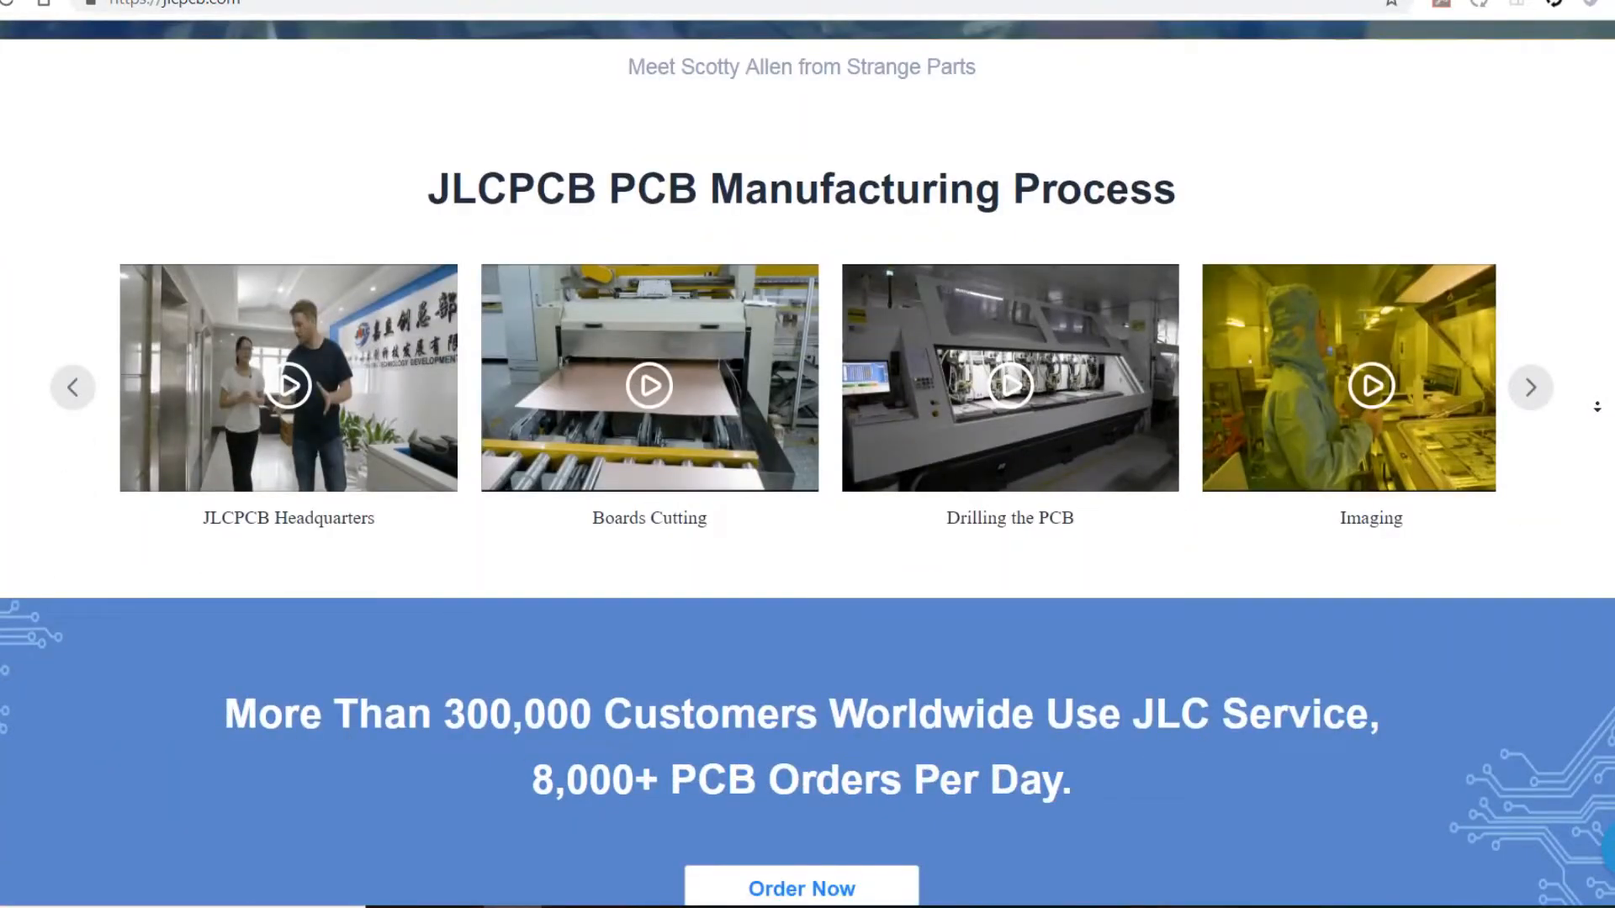